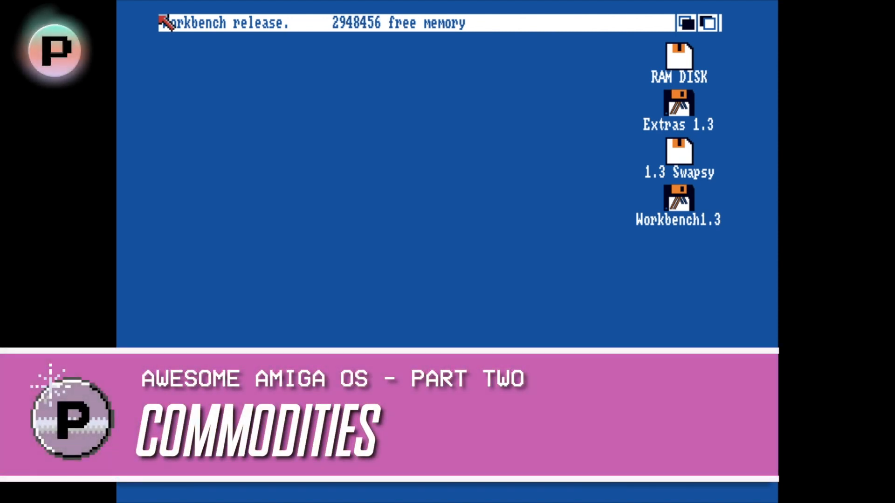
mouse_move(670, 151)
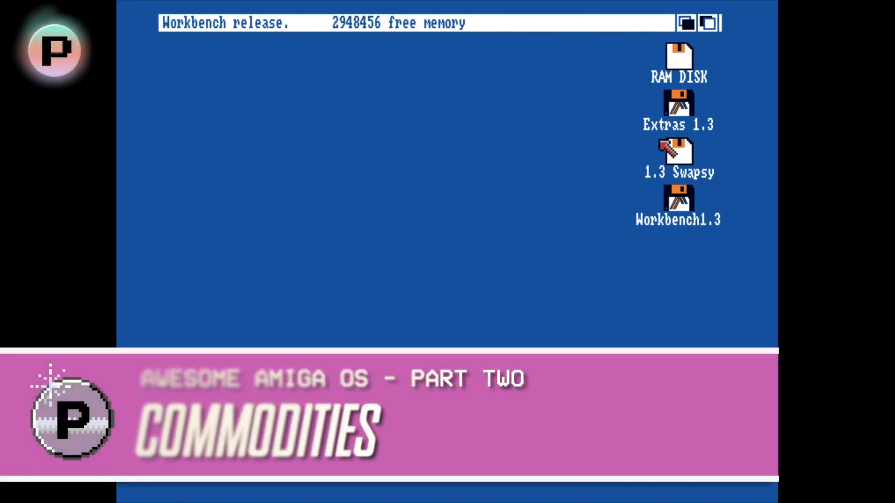
Step: Open the Workbench1.3 disk and its Utilities drawer
double_click(678, 200)
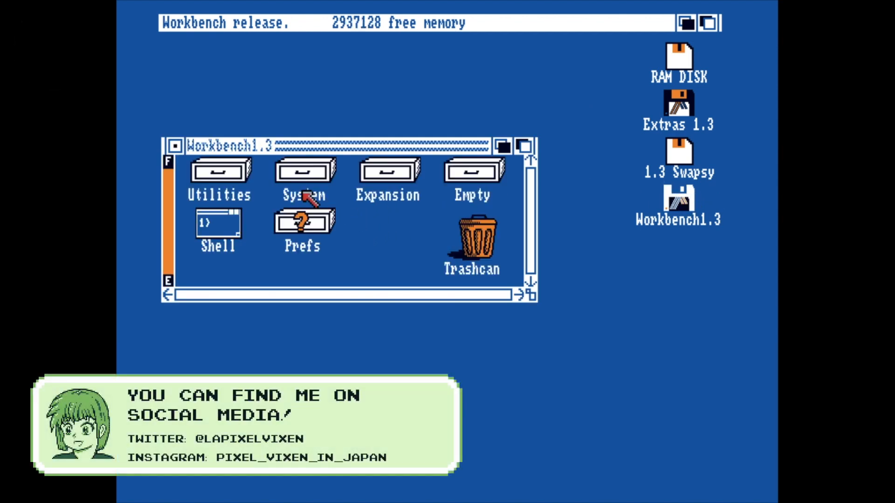
double_click(219, 171)
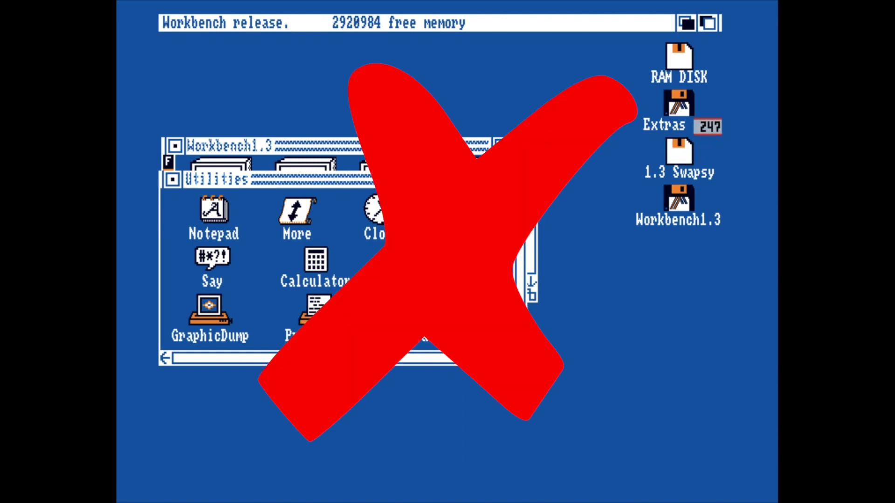
double_click(678, 109)
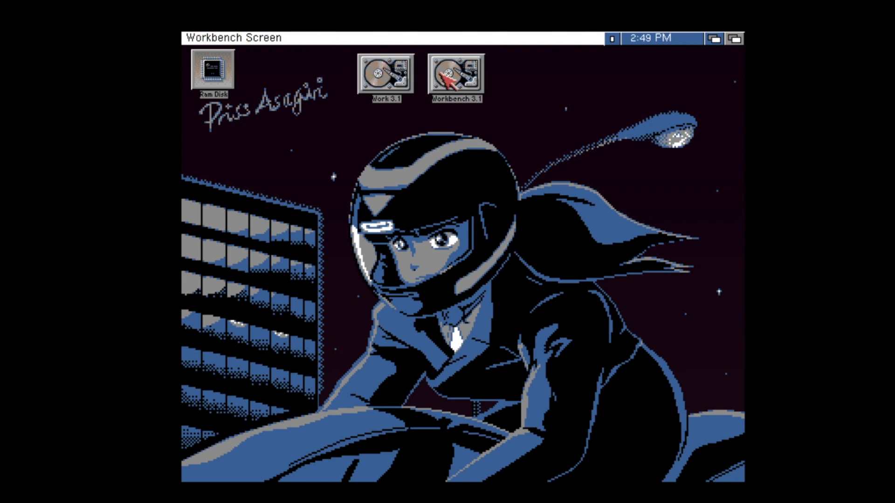
Step: Launch the Blanker commodity from Workbench 3.1 Tools to show its settings window
double_click(455, 74)
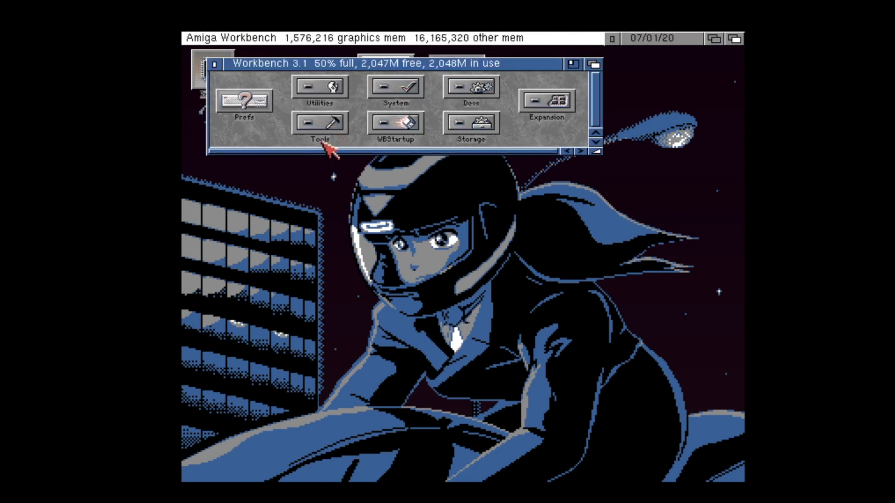
double_click(320, 121)
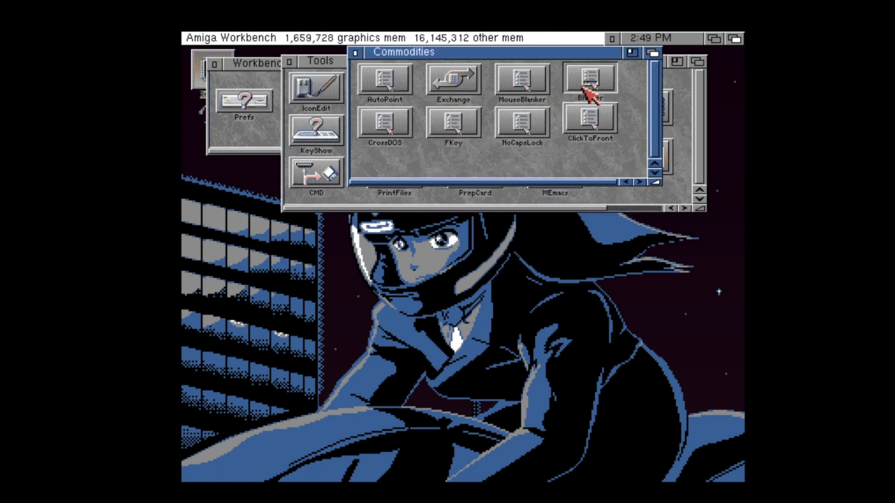
double_click(589, 77)
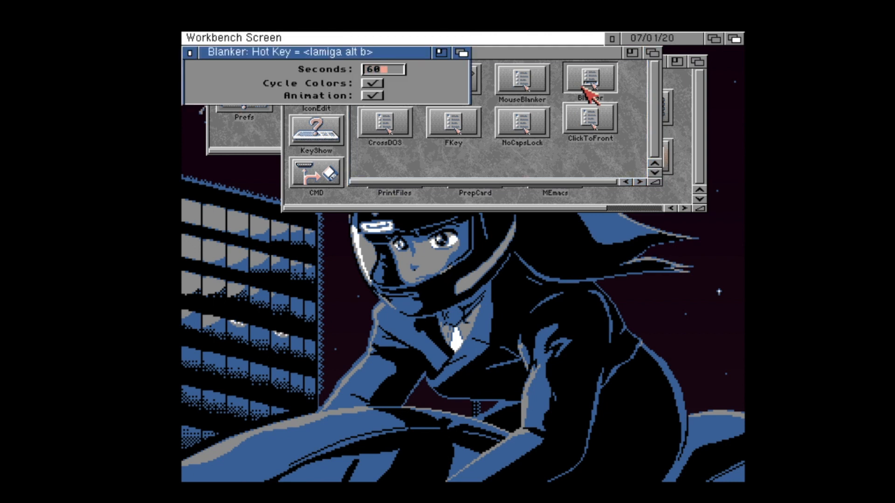
text(5)
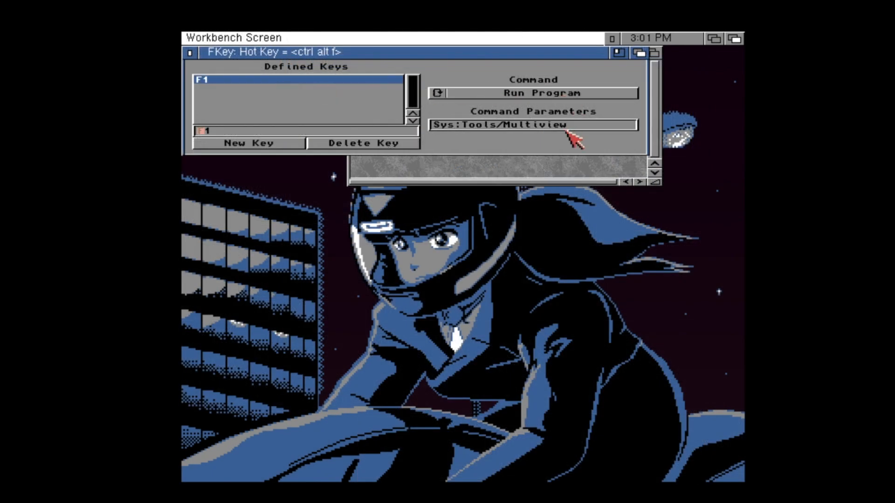
Step: Enter Sys:Tools/Multiview as the F1 hotkey's Run Program parameter in FKey
click(571, 124)
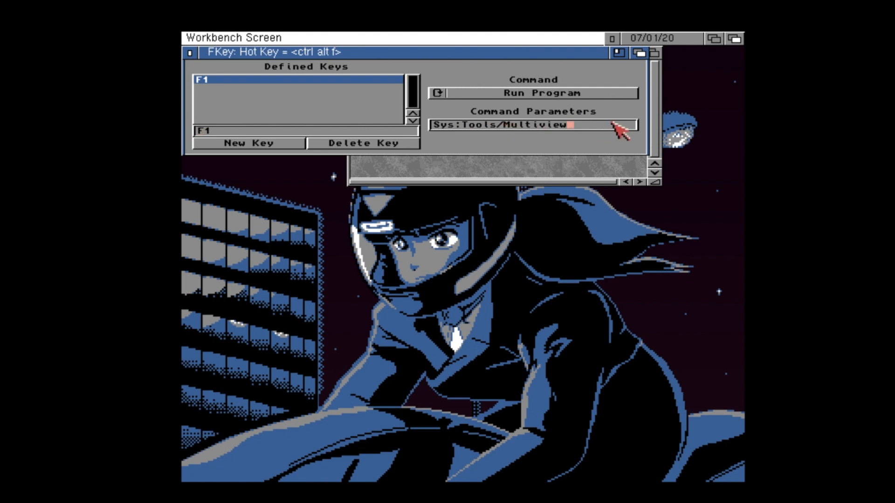
text(sys:too)
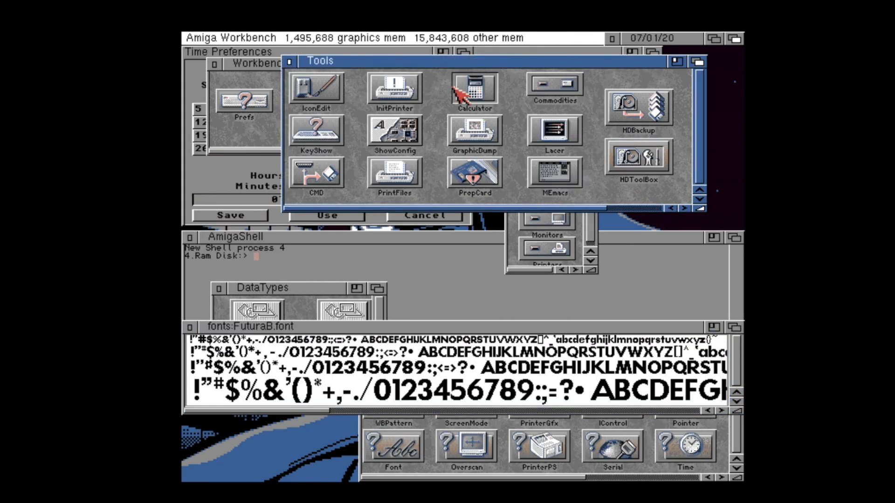
Step: Reopen the Workbench 3.1 disk, its Tools drawer and the Commodities drawer
double_click(475, 88)
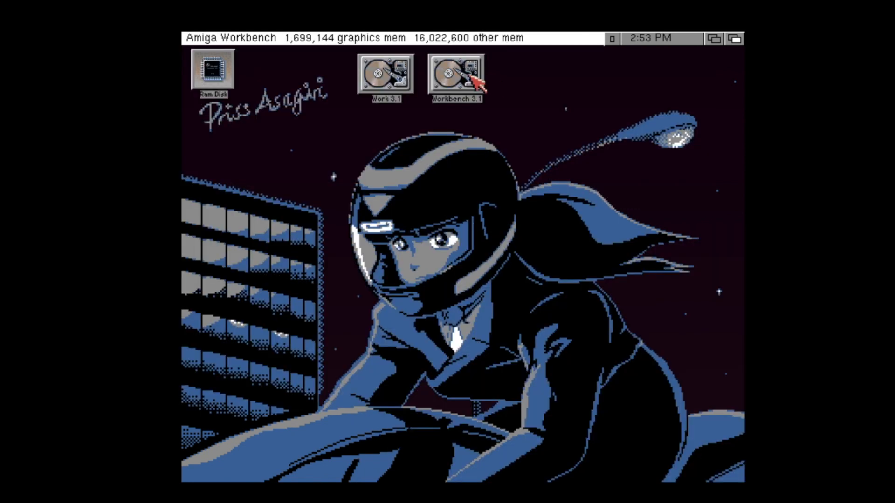
double_click(455, 69)
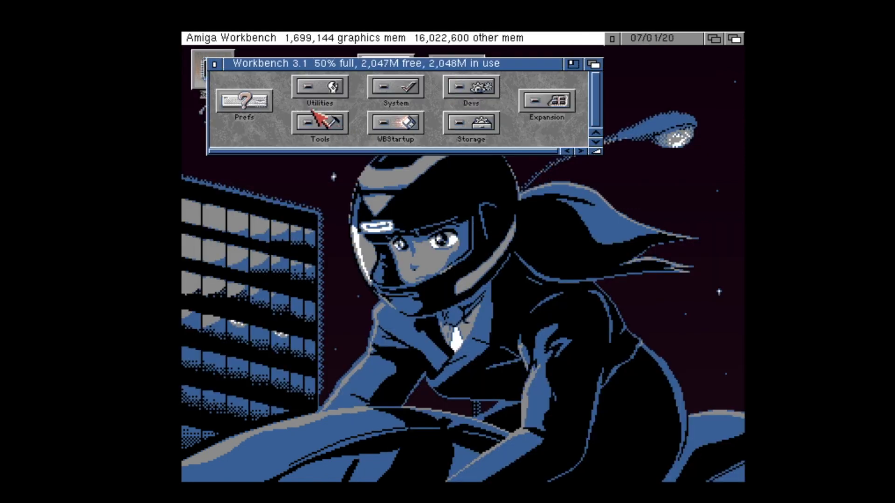
double_click(320, 122)
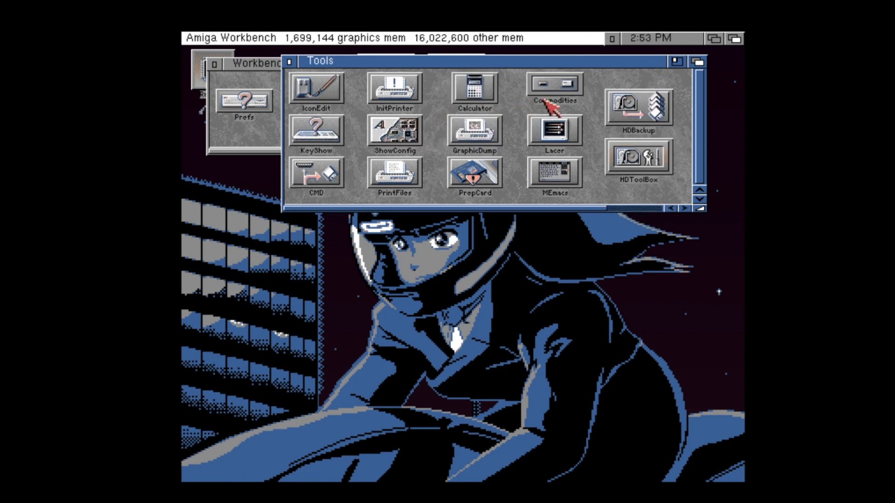
double_click(551, 87)
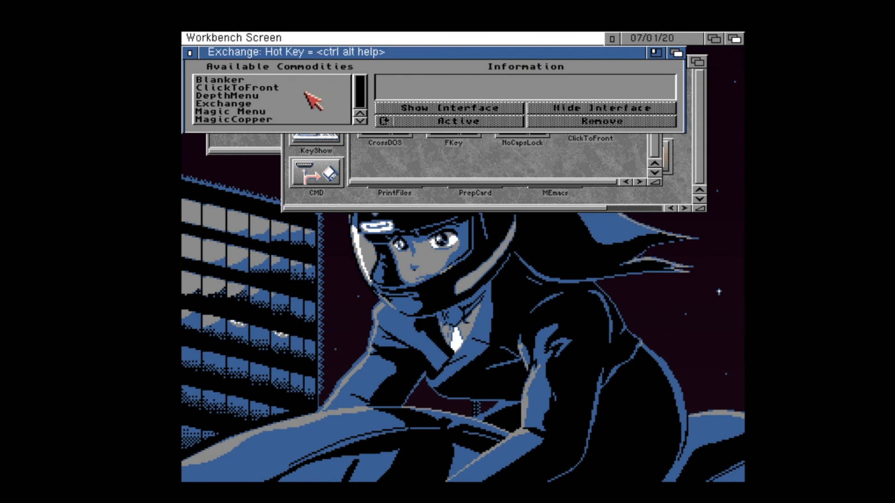
Step: Read the ClickToFront and Blanker descriptions in Exchange, then reselect ClickToFront
click(238, 87)
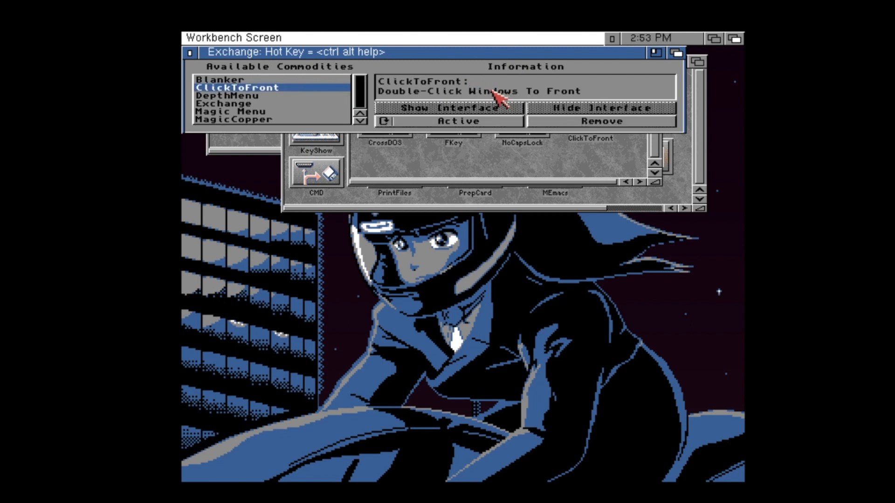
click(225, 80)
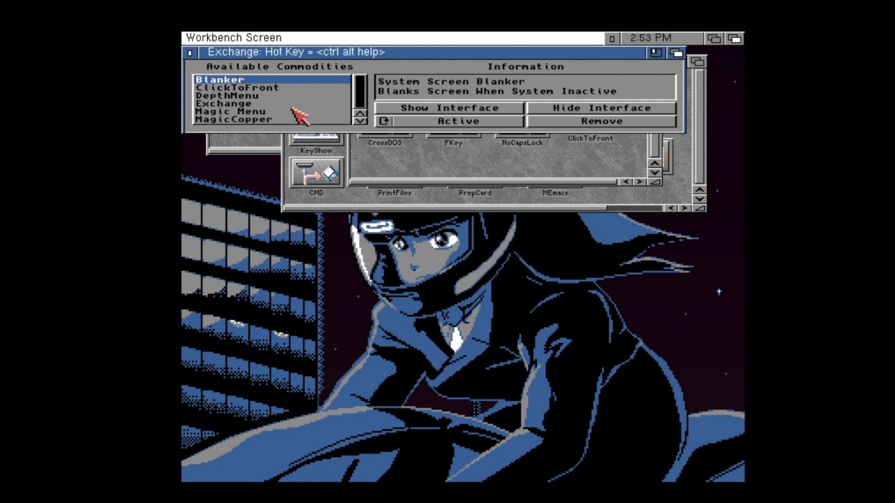
click(234, 112)
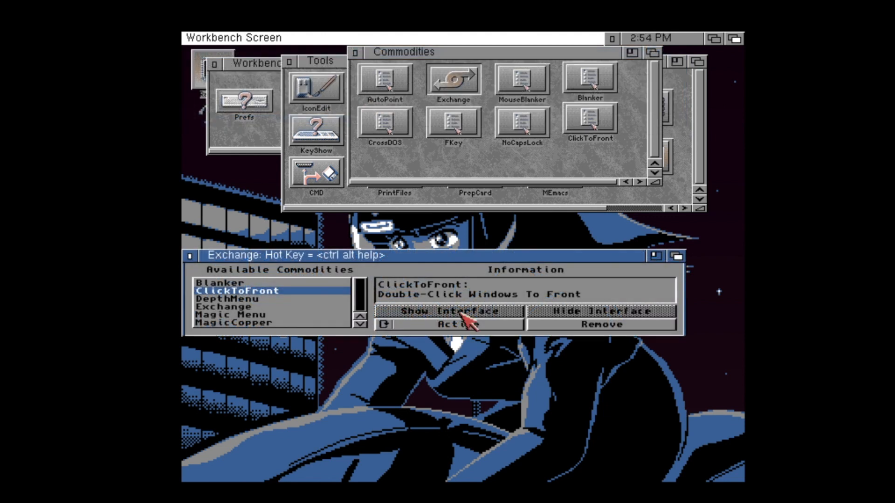
click(457, 324)
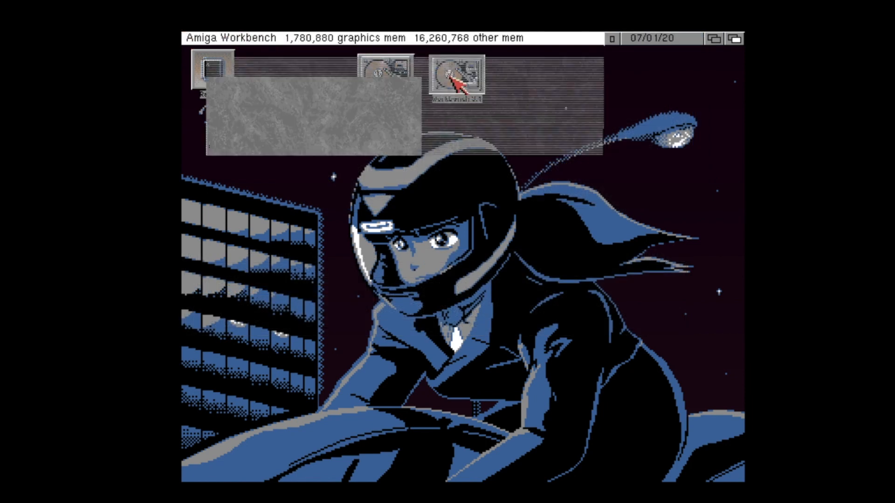
Step: Open Workbench 3.1, Tools and Commodities drawers, then the WBStartup drawer
double_click(456, 74)
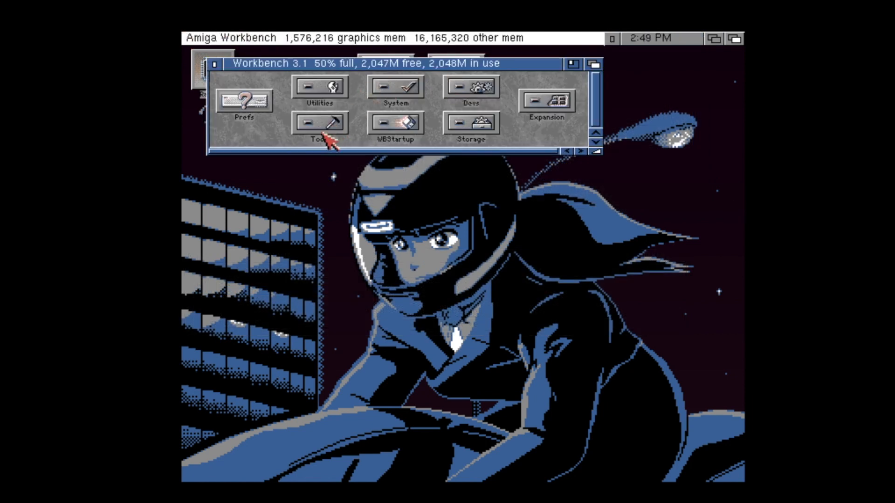
double_click(320, 121)
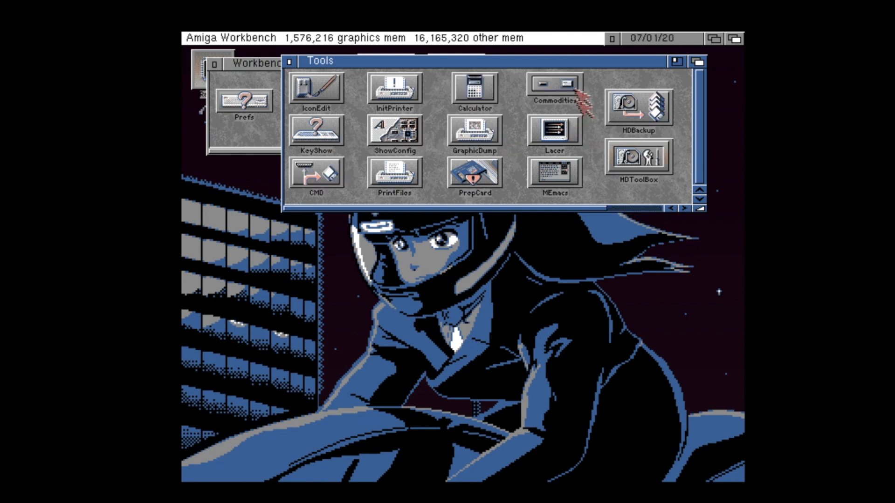
double_click(550, 87)
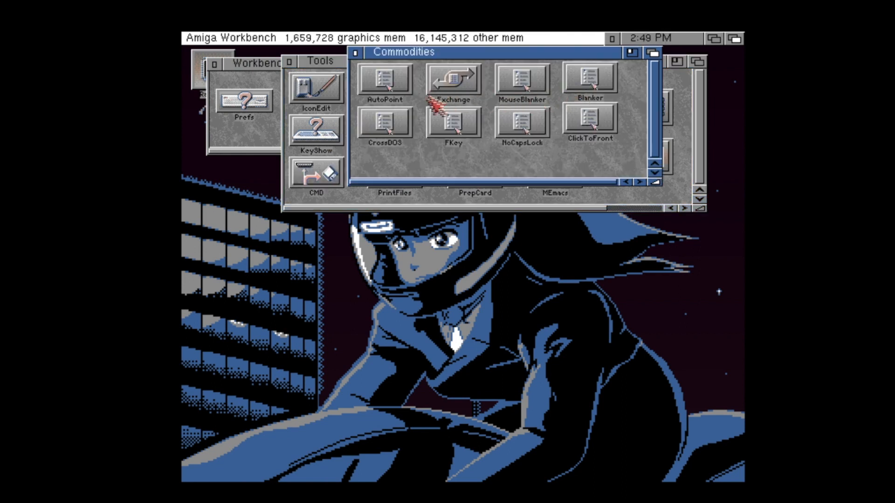
double_click(590, 77)
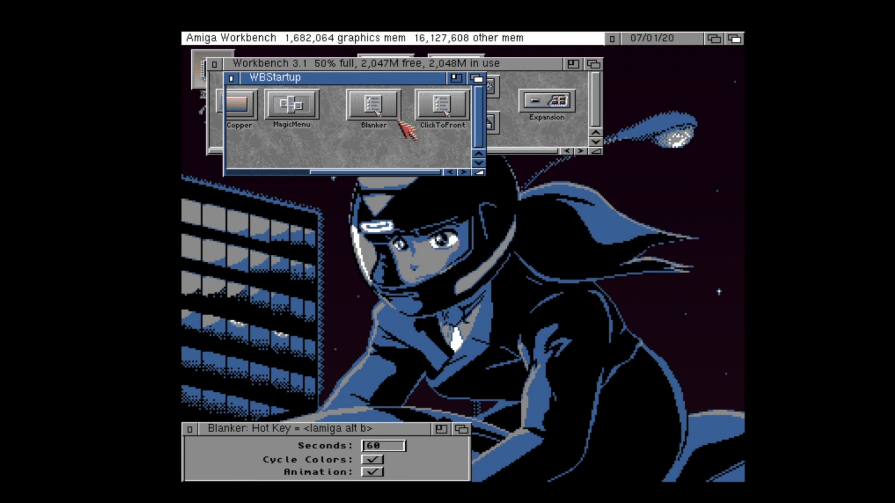
mouse_move(404, 129)
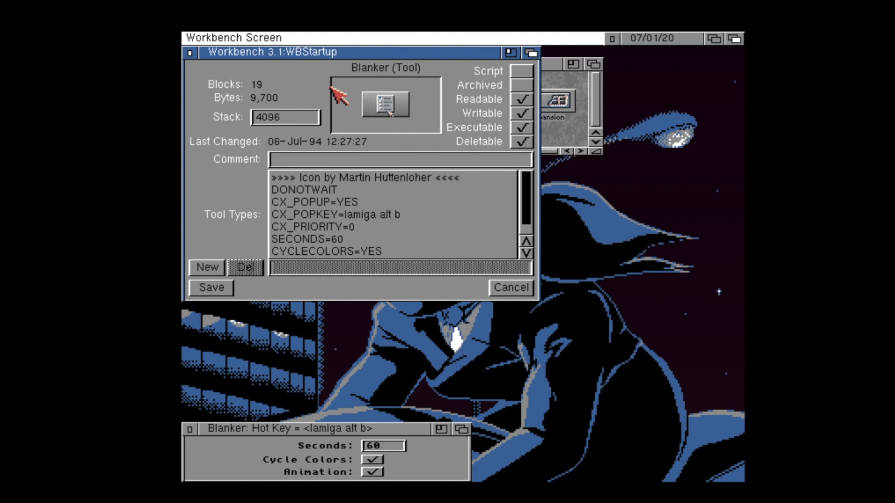
mouse_move(340, 114)
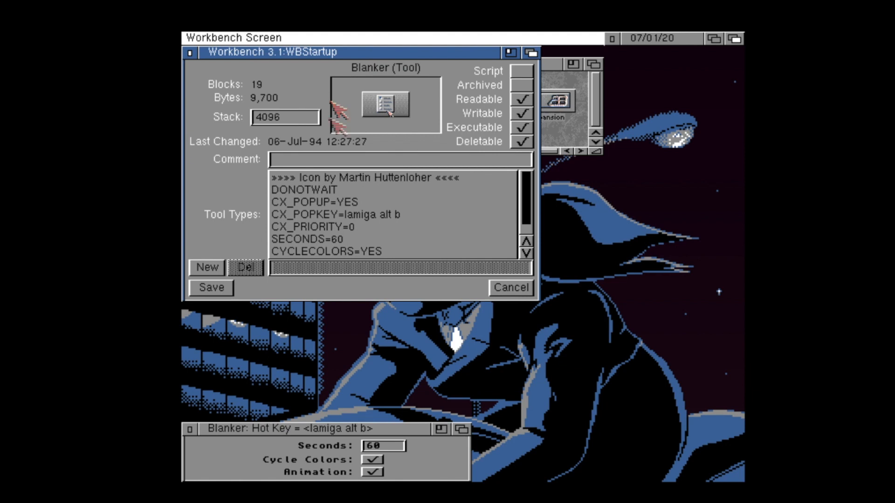
Step: Select Blanker in WBStartup to view its Tool Types information
click(322, 201)
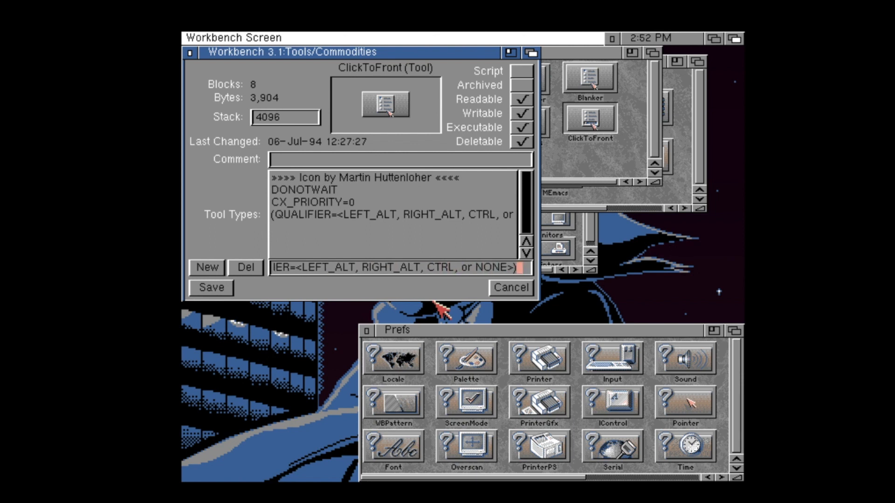
Step: Commit ClickToFront's QUALIFIER tool type and start a new entry beginning 'QUA'
click(245, 267)
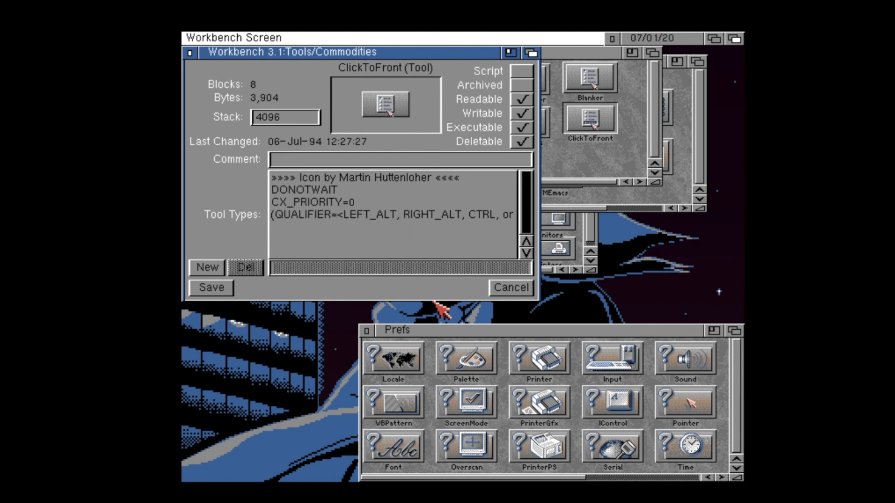
click(206, 267)
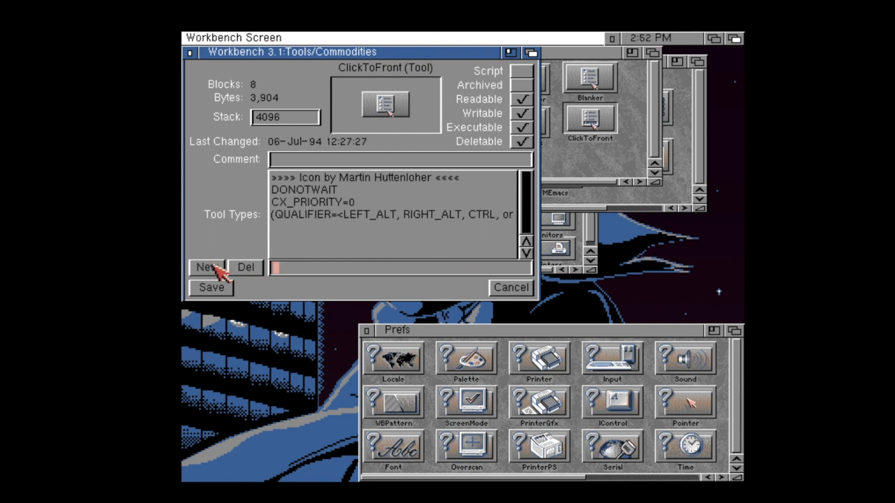
text(QUA)
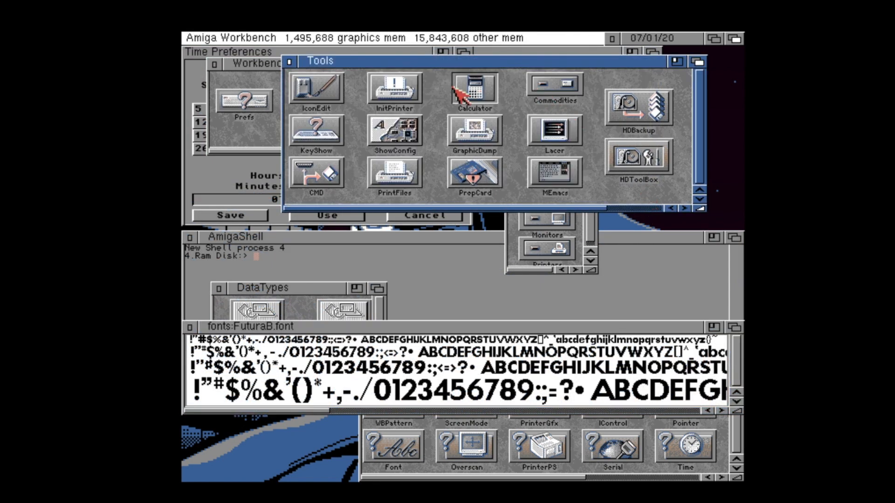
Step: Launch the Calculator and close the AmigaShell with endcli
double_click(473, 88)
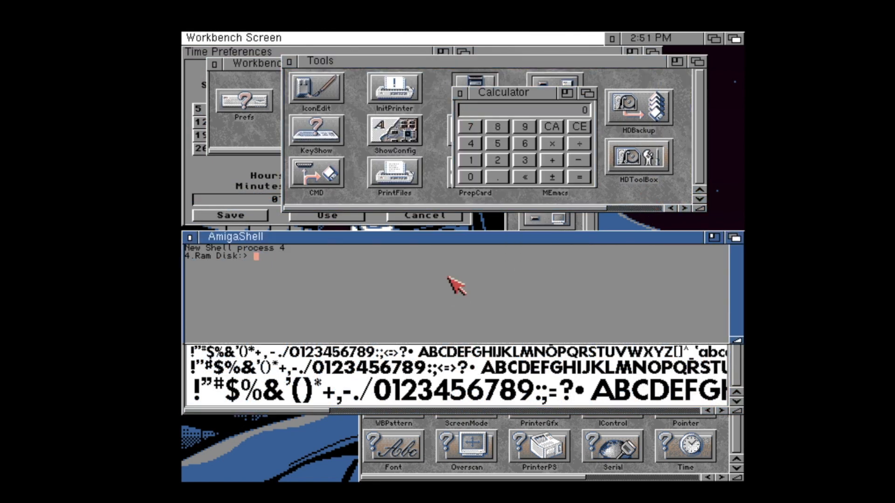
text(endclu)
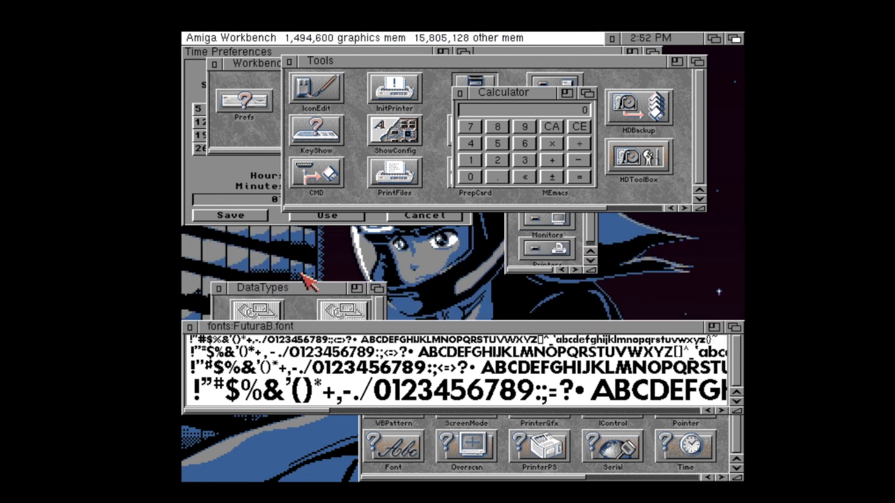
click(262, 287)
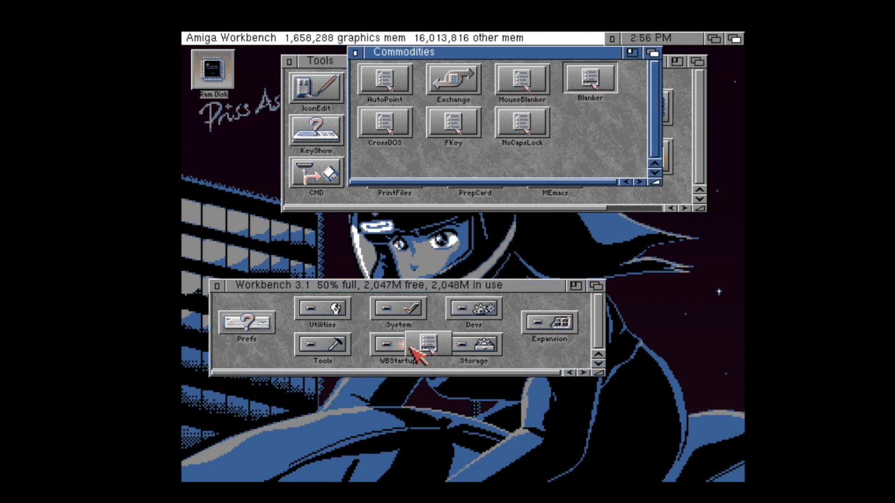
Step: Start the Blanker commodity from WBStartup
double_click(422, 343)
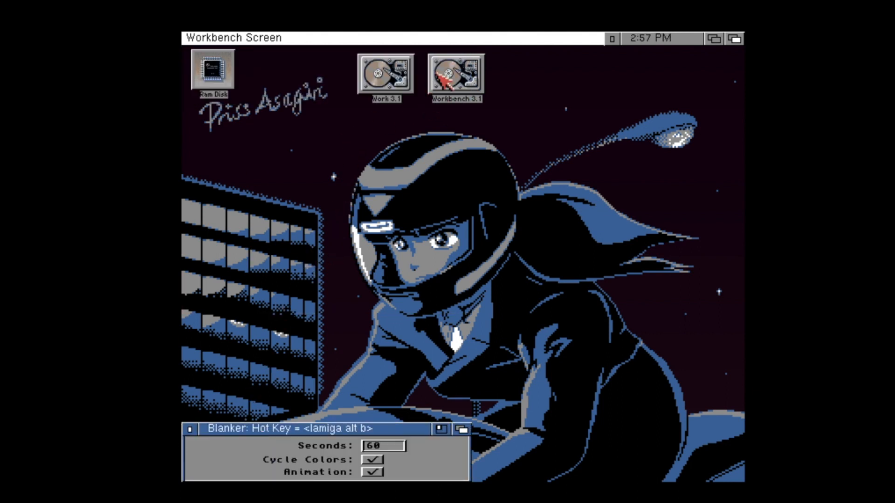
Step: In WBStartup, change Blanker's CX_POPUP tool type to NO
double_click(457, 76)
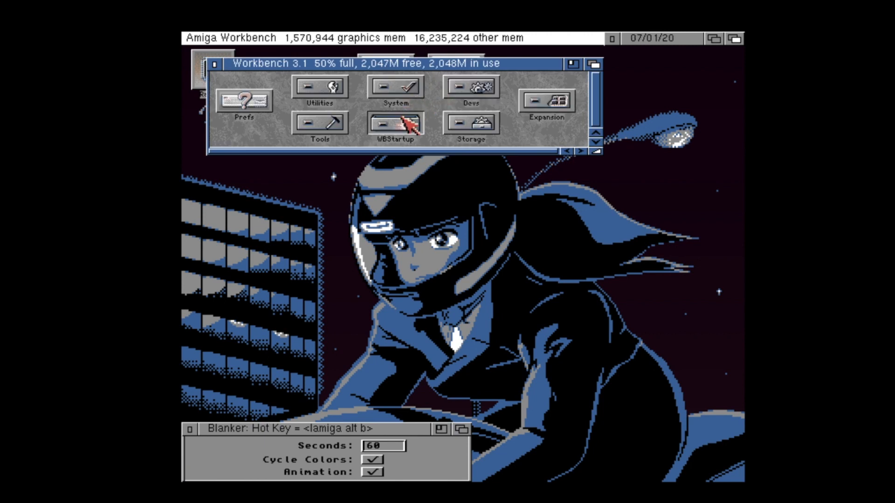
double_click(393, 122)
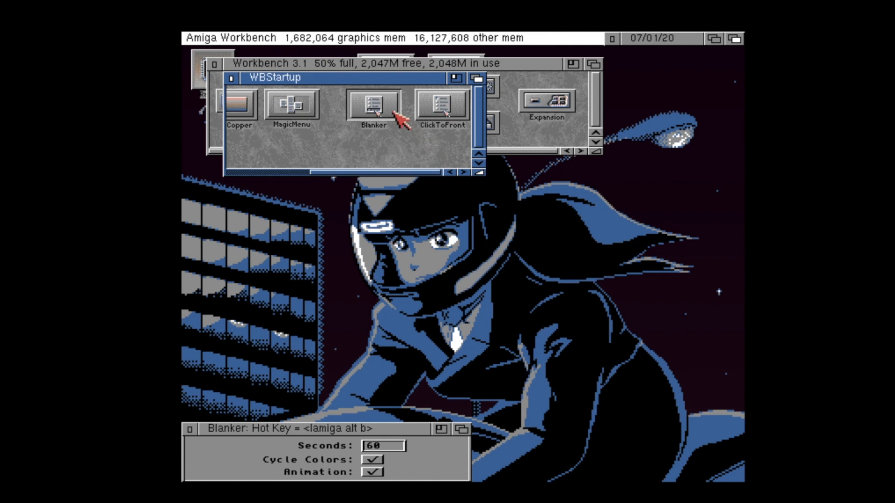
click(333, 38)
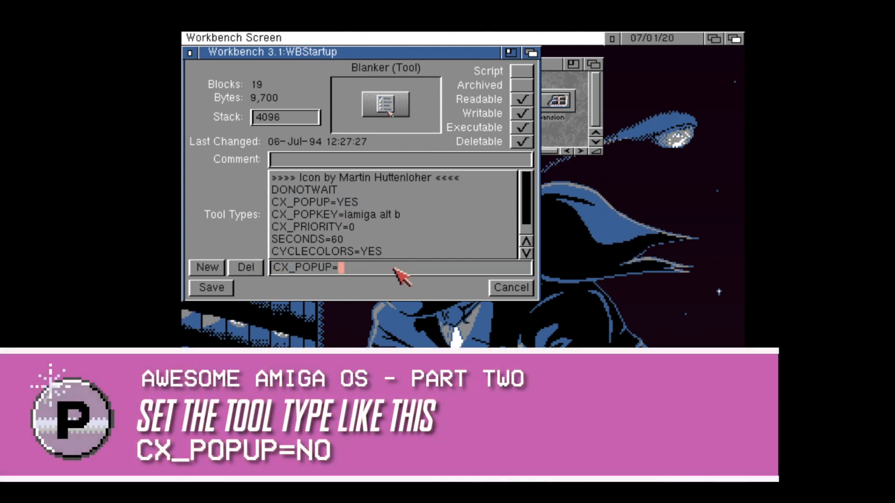
text(NO)
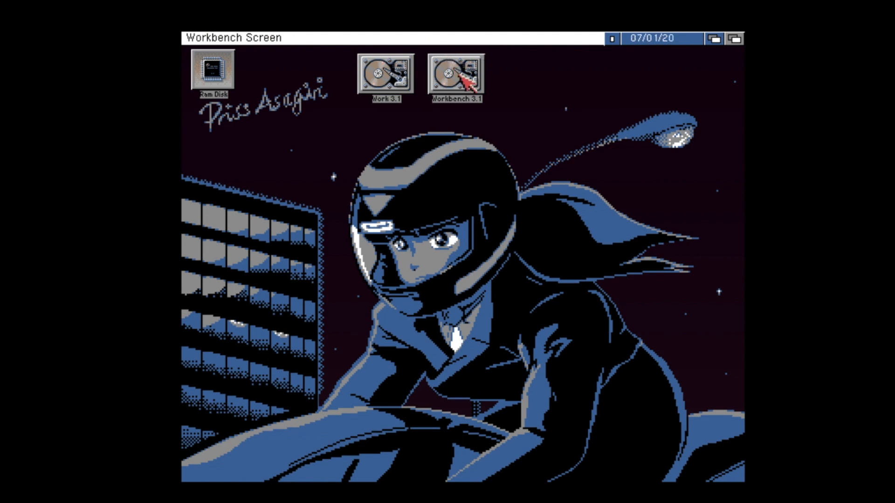
Step: Launch Exchange from the Commodities drawer and select a commodity in its running list
double_click(455, 76)
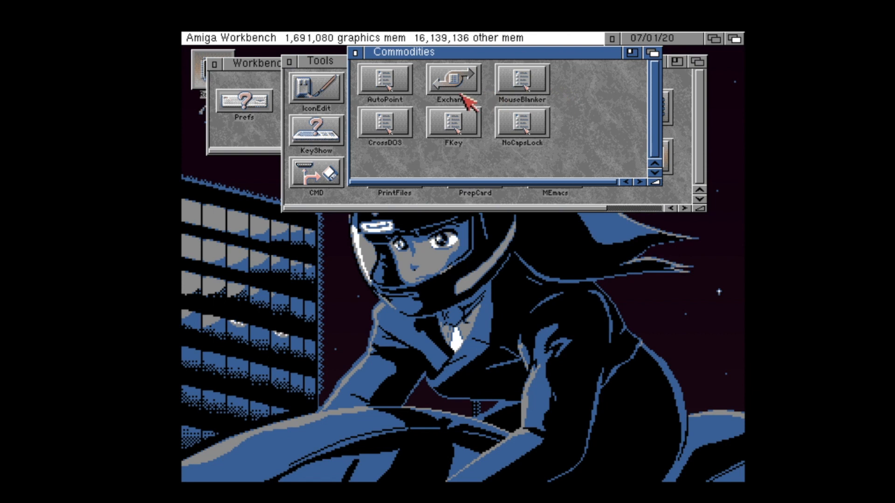
double_click(453, 77)
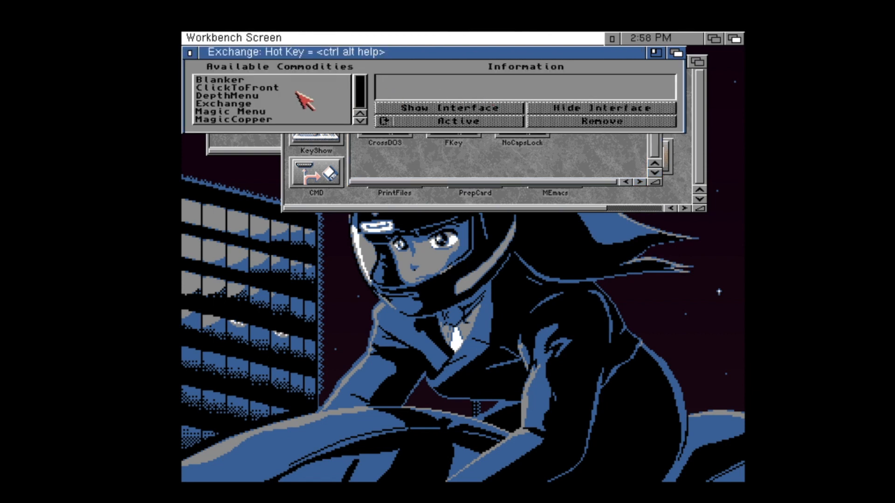
click(223, 79)
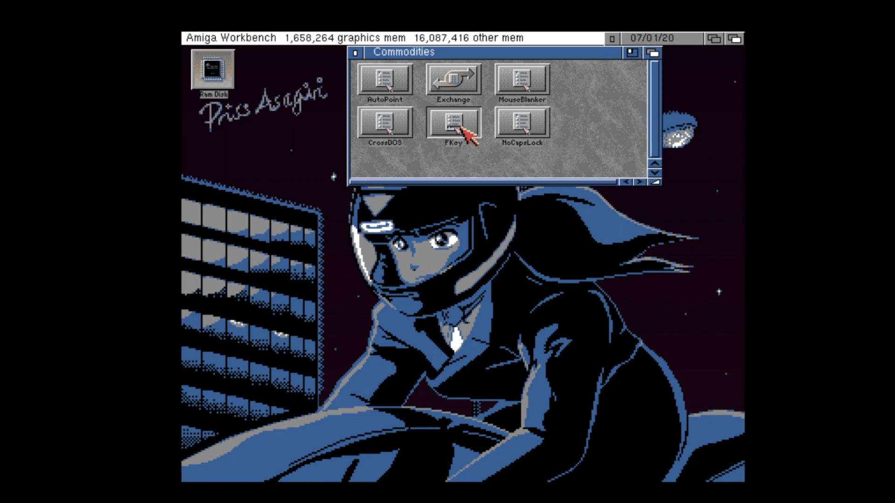
Step: Add a new F1 hotkey in FKey and cycle its command to Run Program
double_click(453, 124)
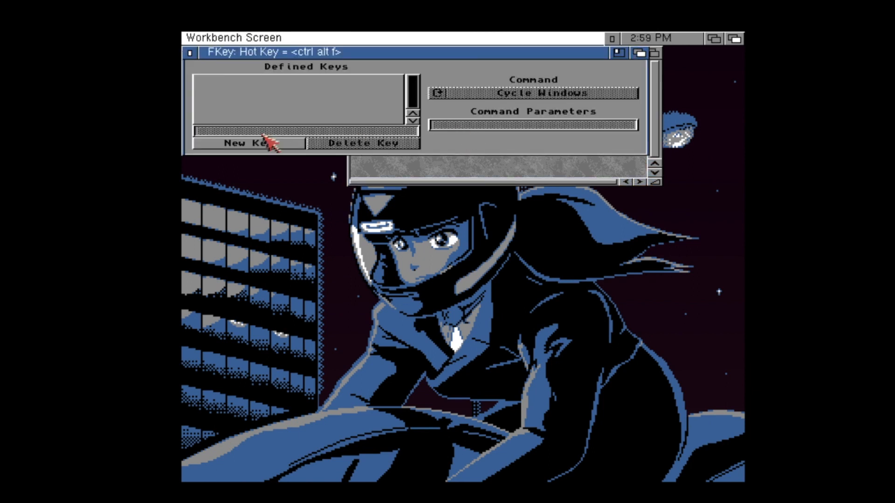
click(249, 143)
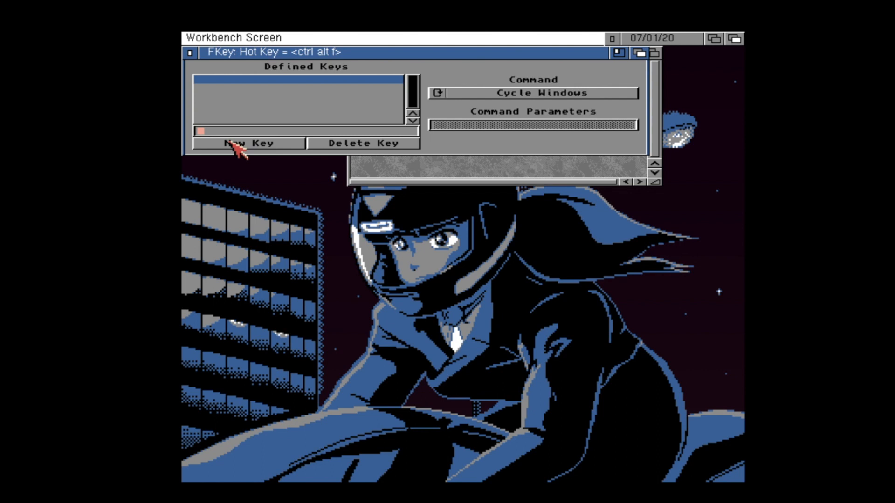
text(F1)
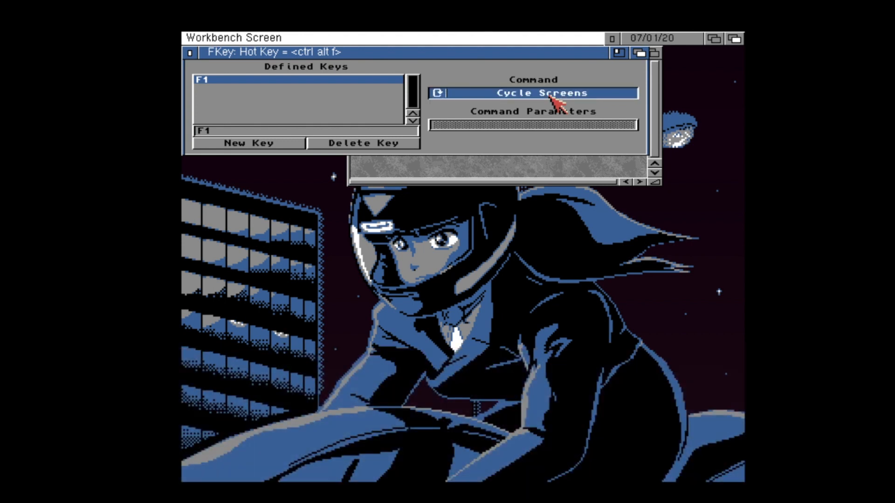
click(533, 93)
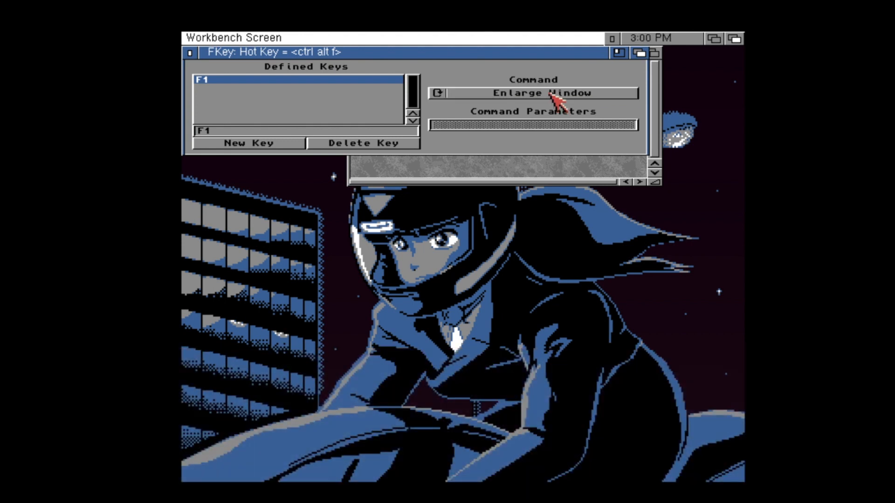
click(532, 94)
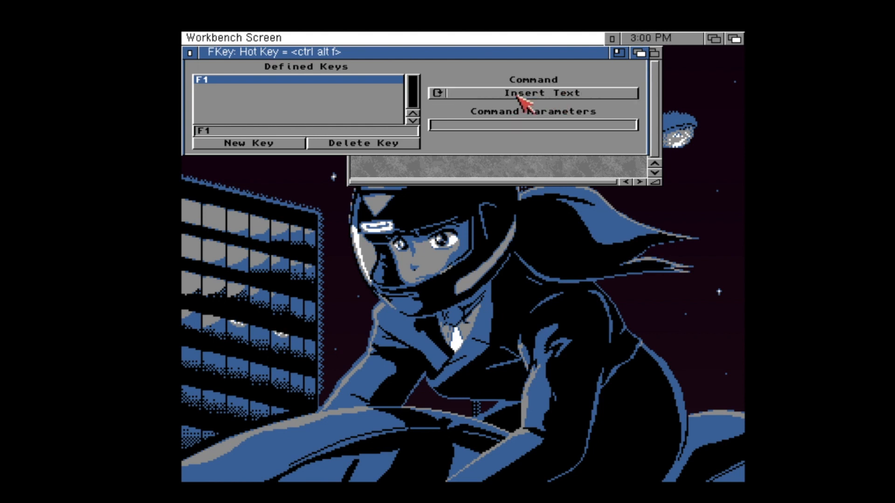
click(532, 94)
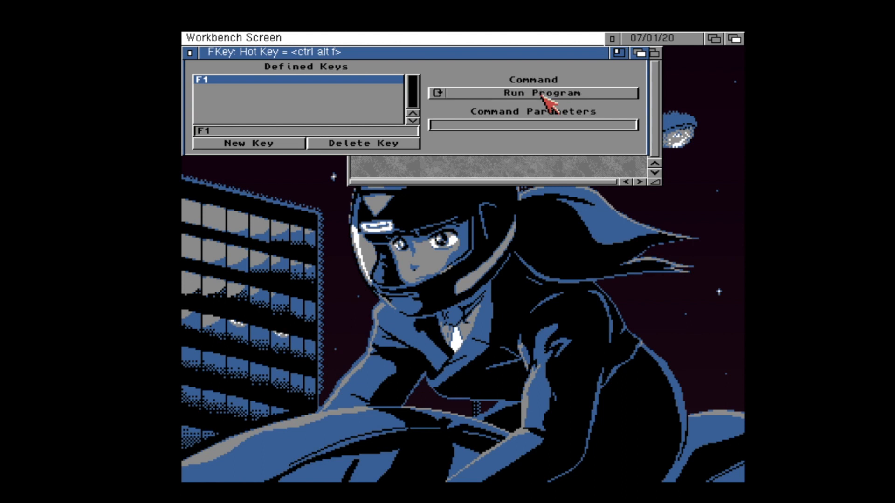
click(246, 143)
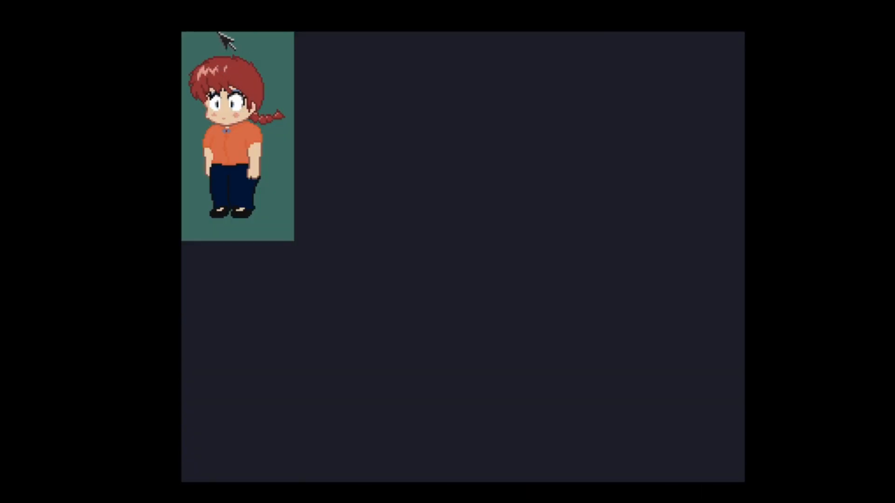
Step: Close the full-screen MultiView picture to return to the Workbench desktop
click(222, 43)
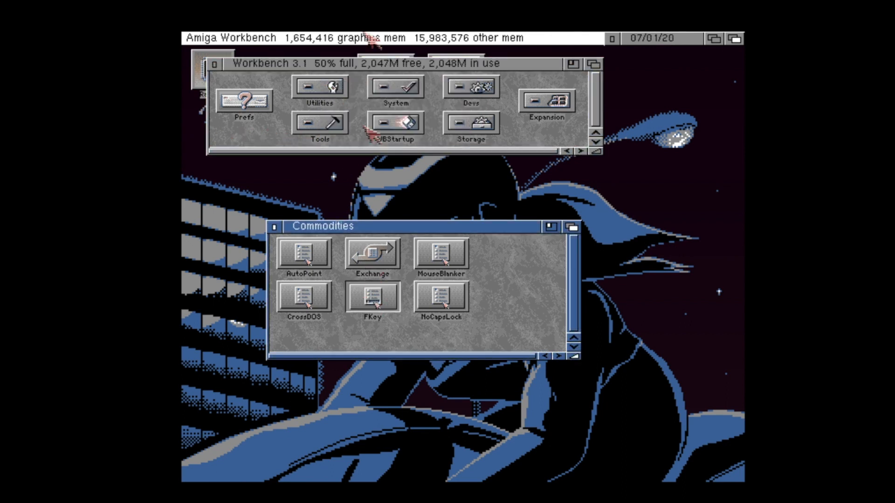
Step: Open the FKey icon's information and select a tool type line to review
click(321, 37)
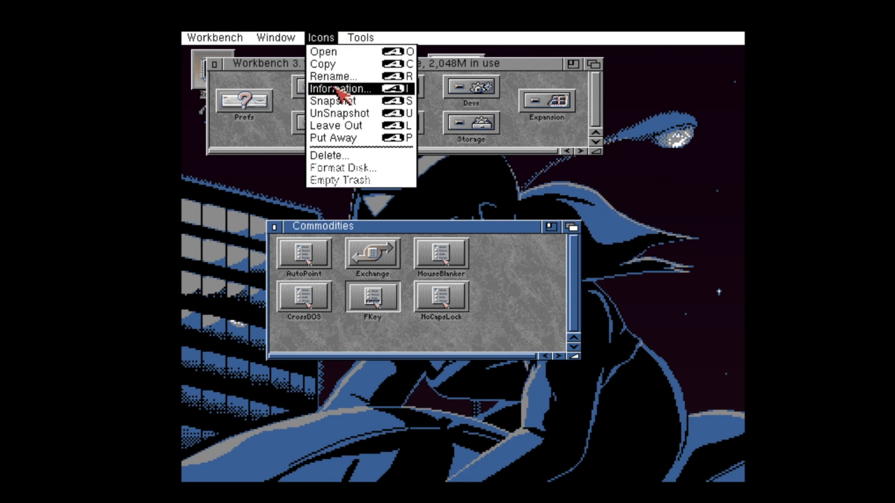
click(340, 89)
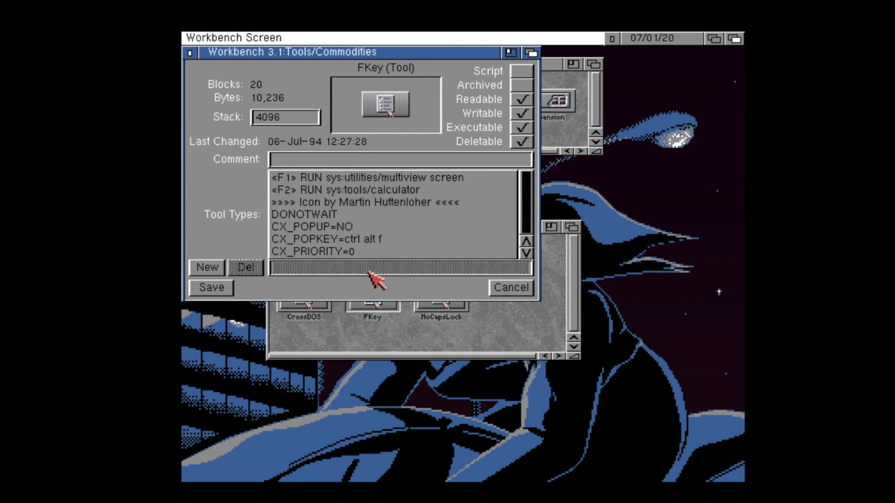
click(509, 287)
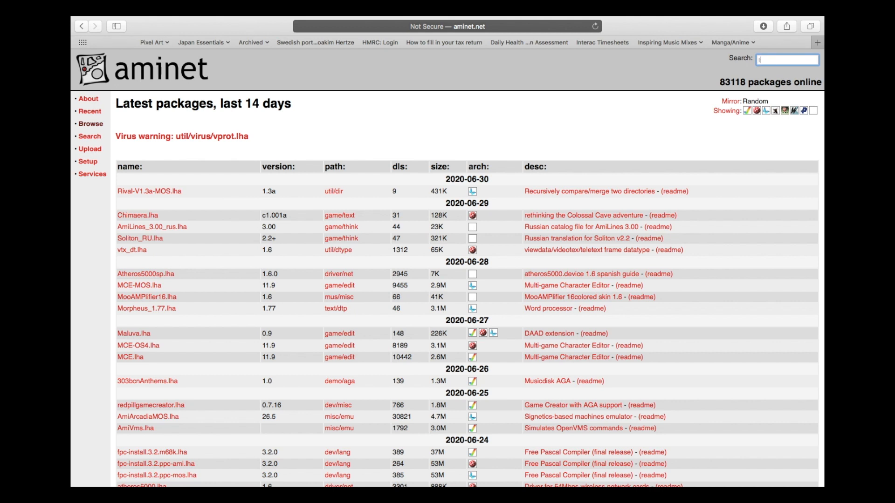
Step: Enter lha.run in the Aminet search box
text(lha.run)
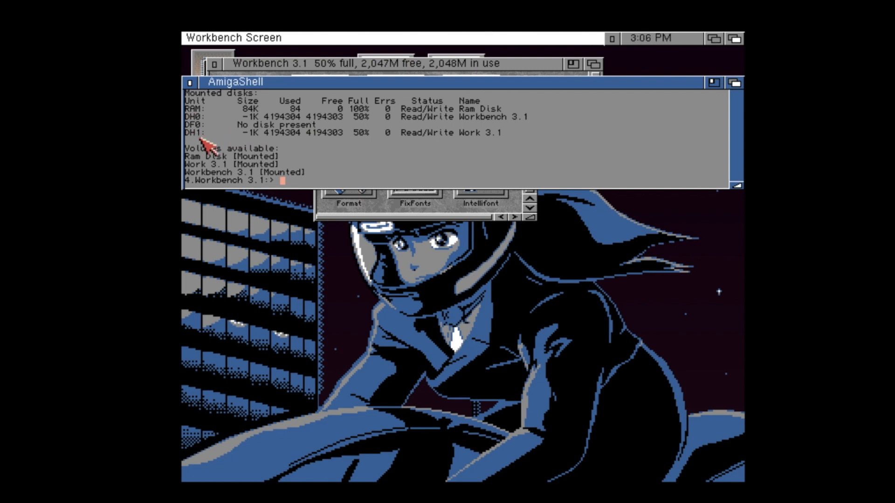
Step: Change the Shell's current directory to the Work 3.1 volume (dh1:)
text(cd)
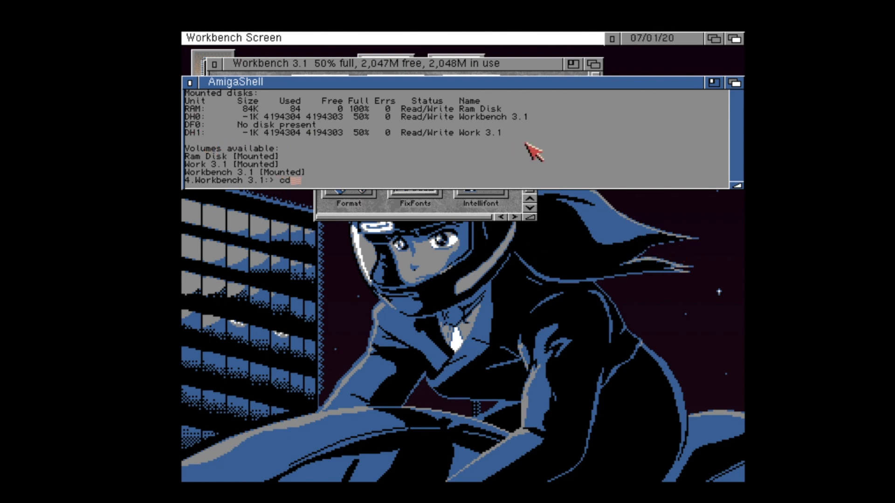
text("Work 3.1:)
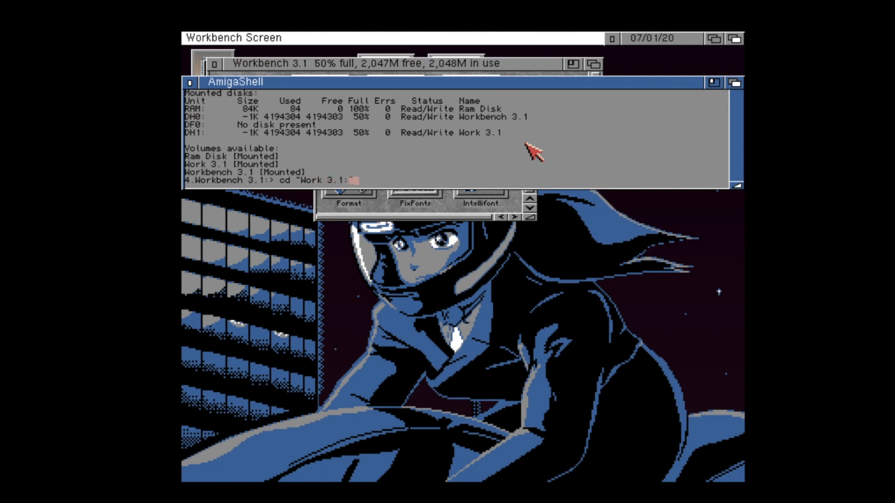
key(Return)
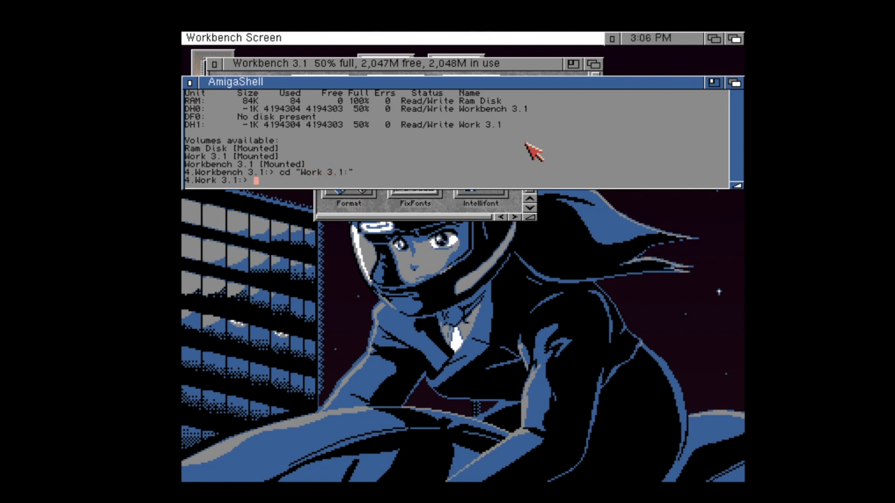
text(cd d)
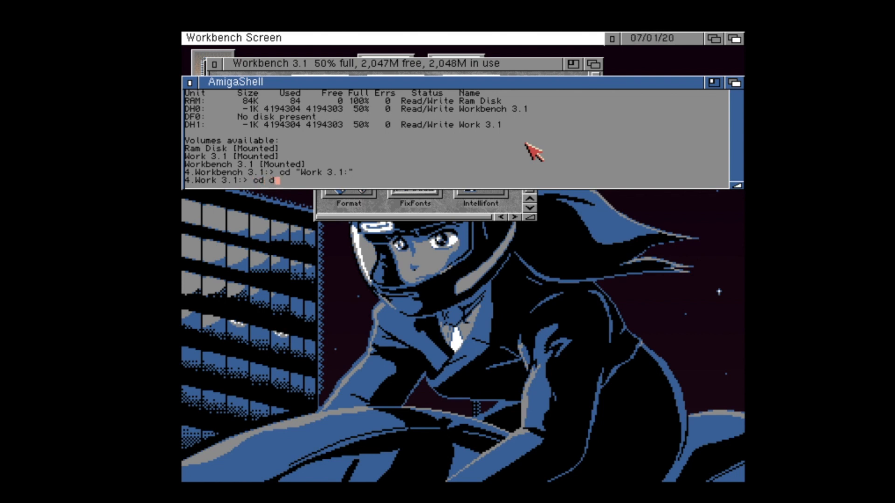
text(h1:)
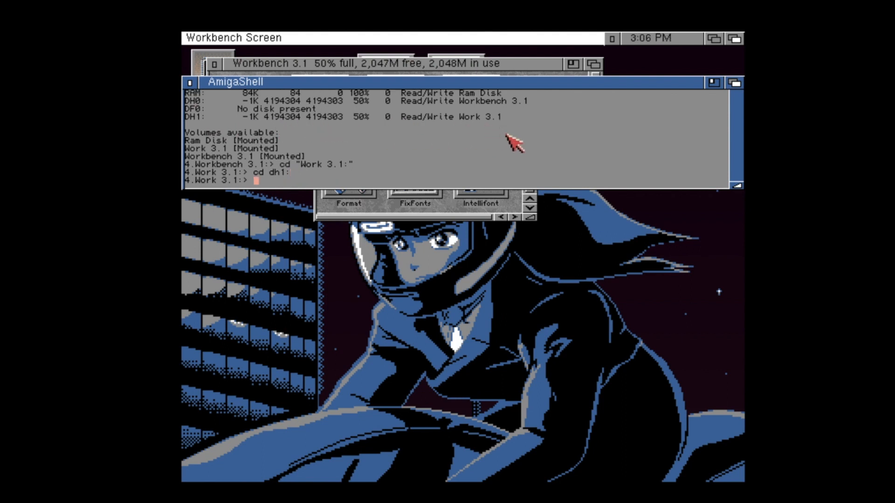
Step: Enter the Commodities folder, then step back up to the root with cd /
text(cd)
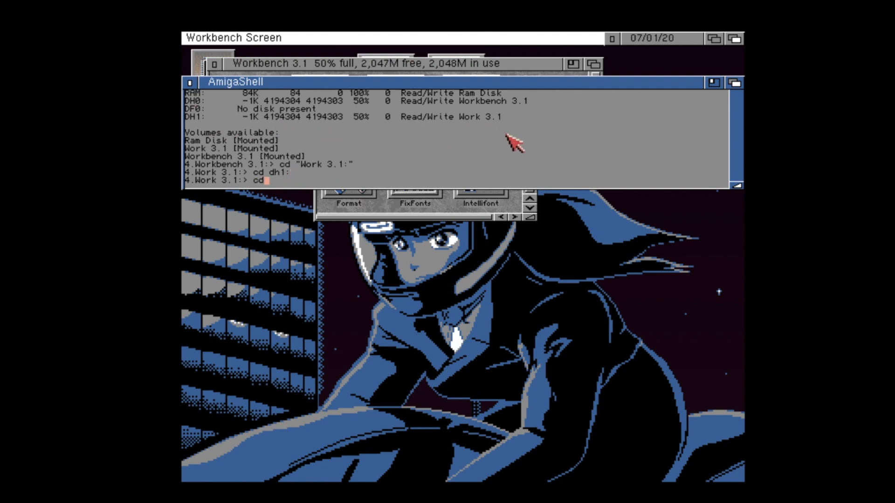
text(commodities)
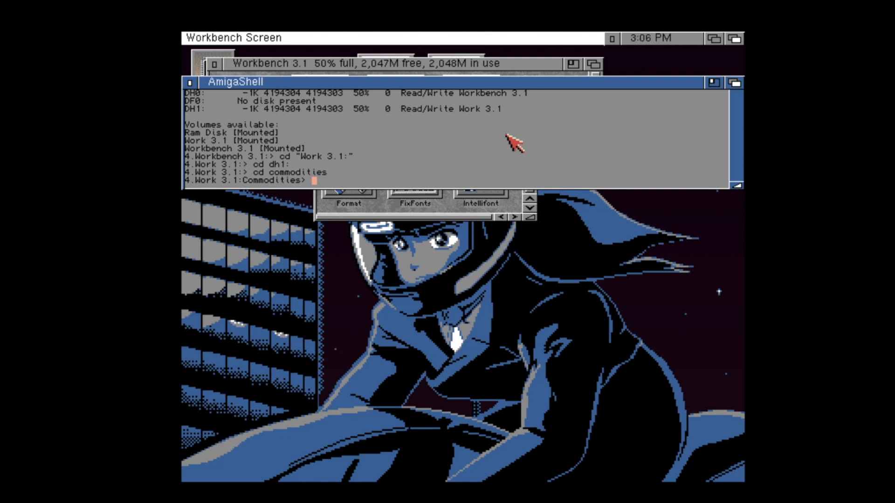
text(cd /)
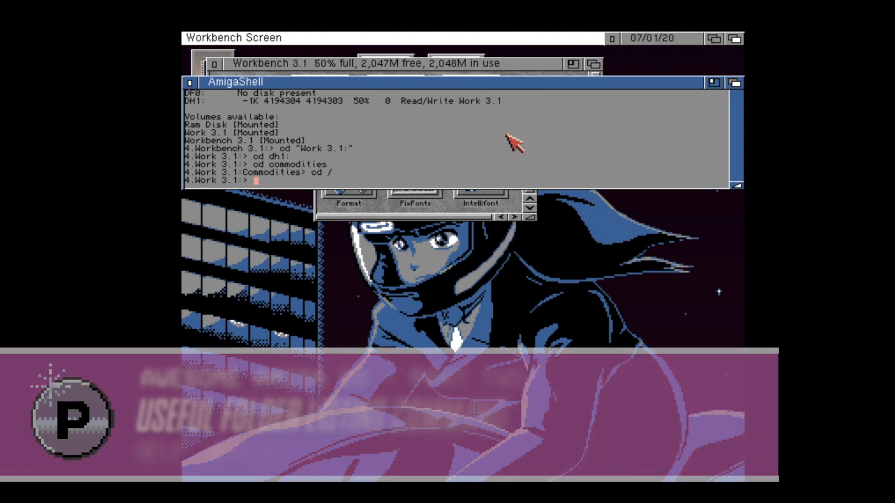
Step: List only the folders of Work 3.1 with dir dirs
text(dir d)
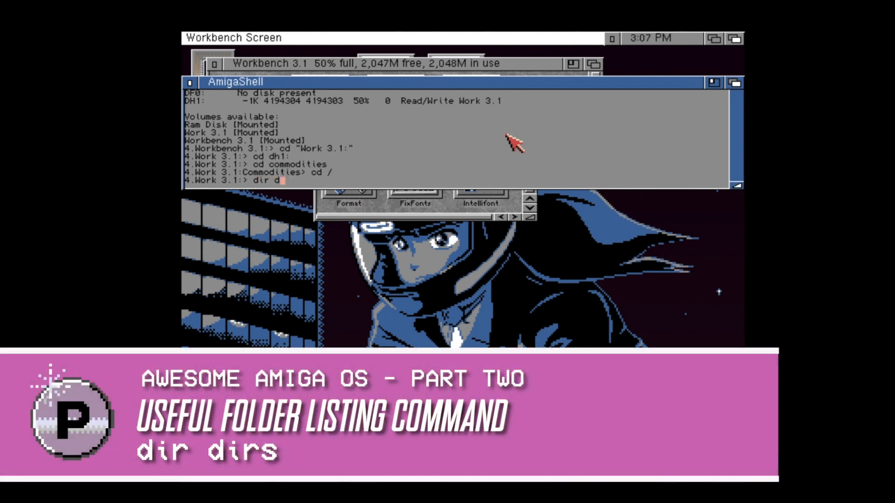
text(irs)
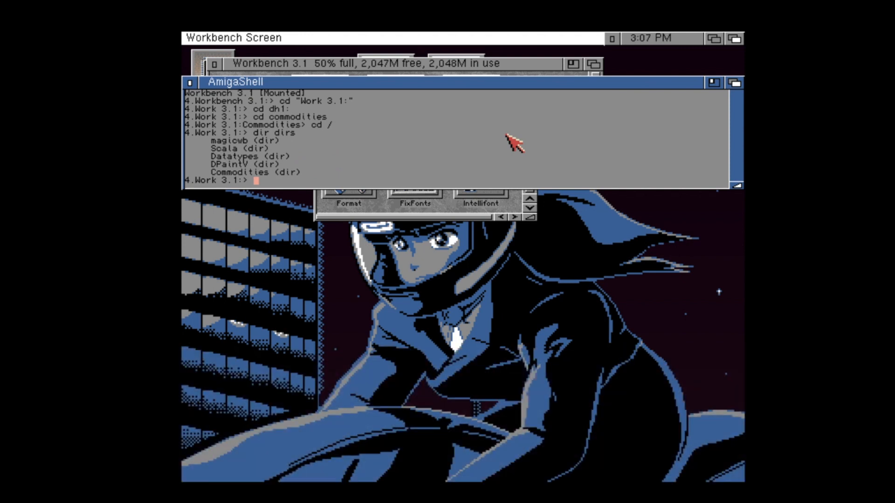
click(651, 38)
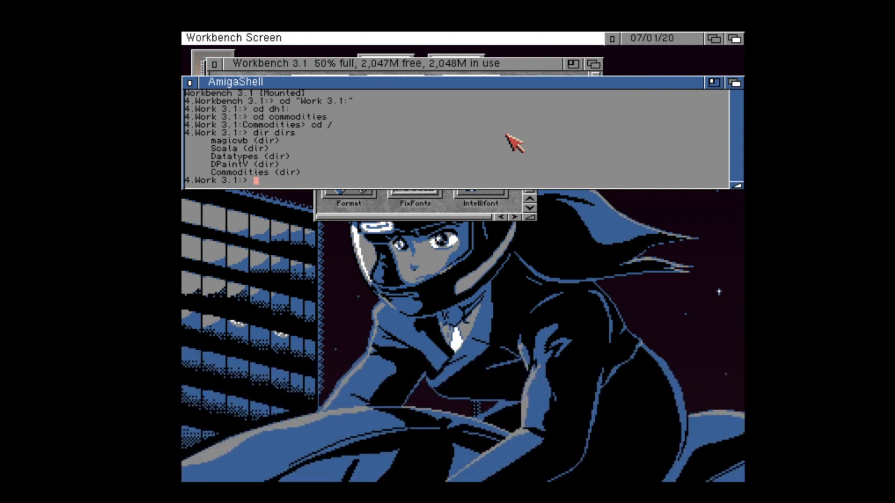
Step: Enter the Commodities folder and list its contents, including the .lha archives
text(cd commodities)
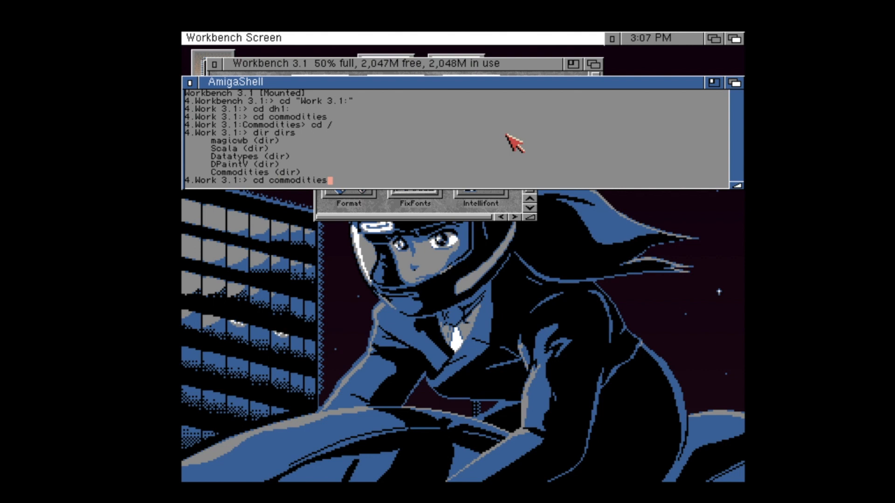
key(Return)
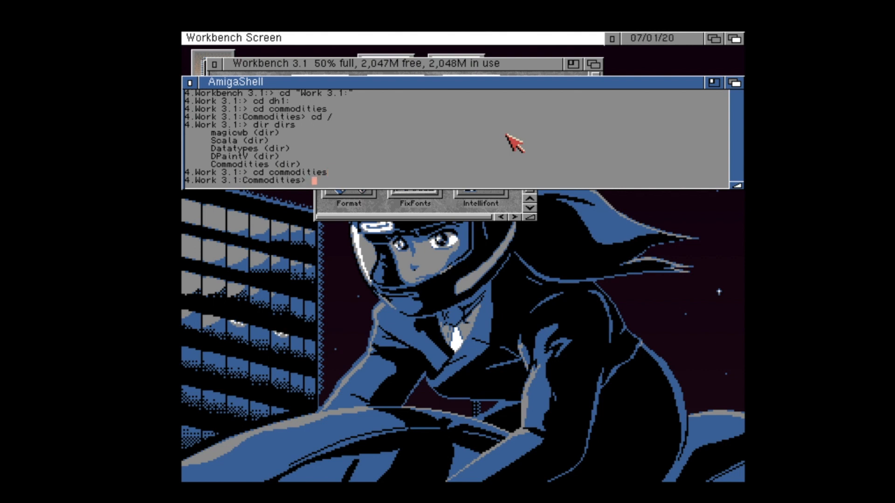
text(dir)
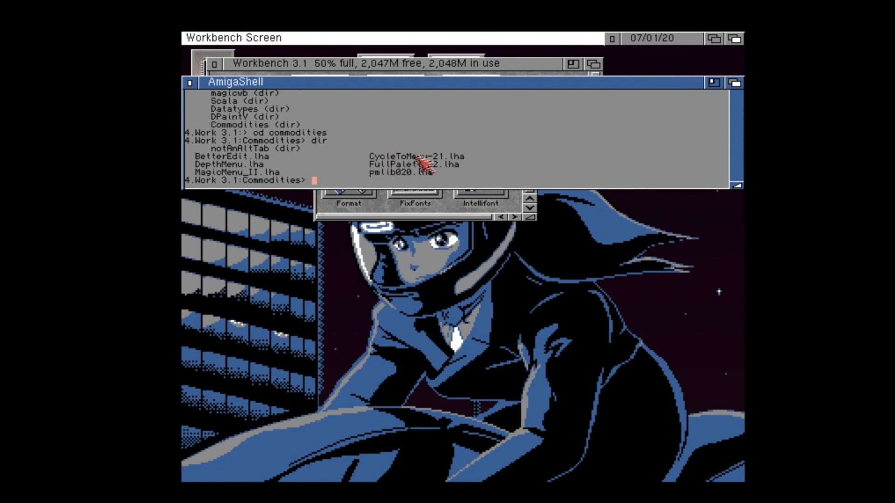
text(lha)
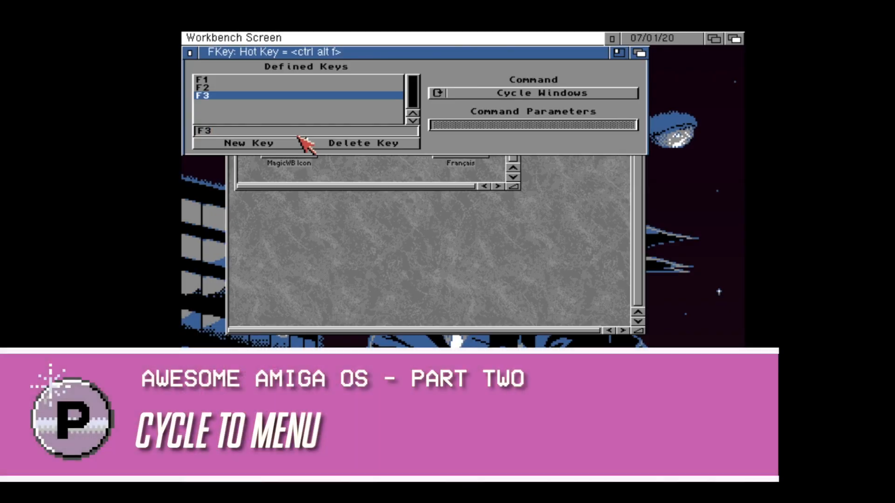
Step: Cycle F3's command to Run Program, then show all command choices as a CycleToMenu list
click(533, 93)
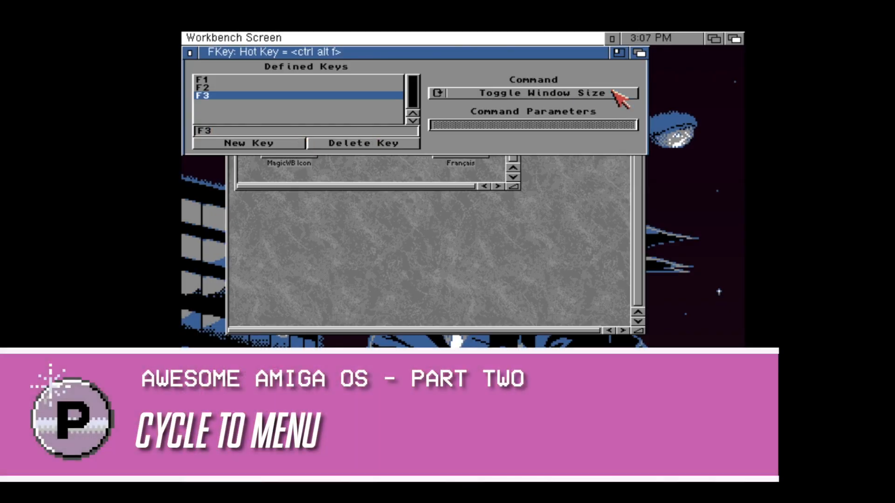
click(531, 93)
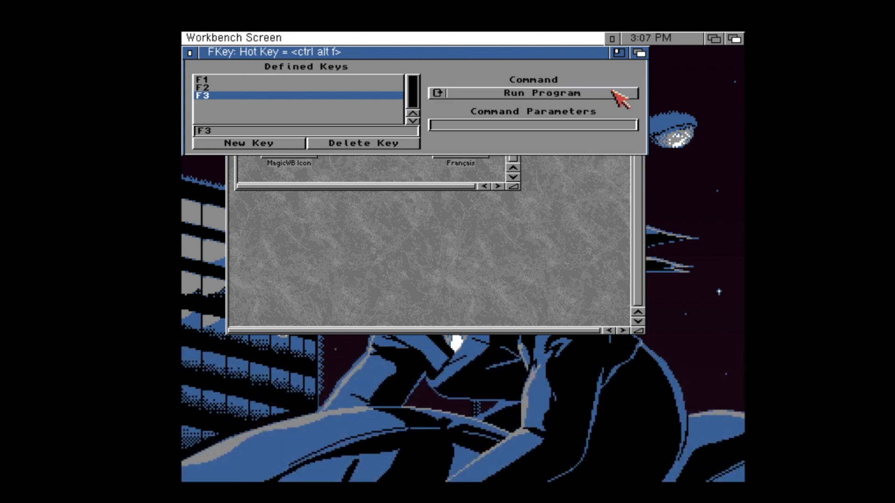
click(534, 94)
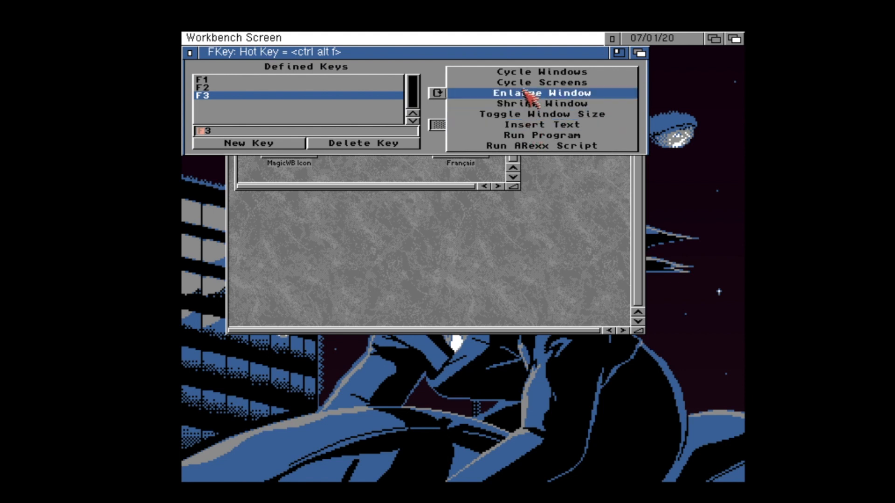
mouse_move(541, 125)
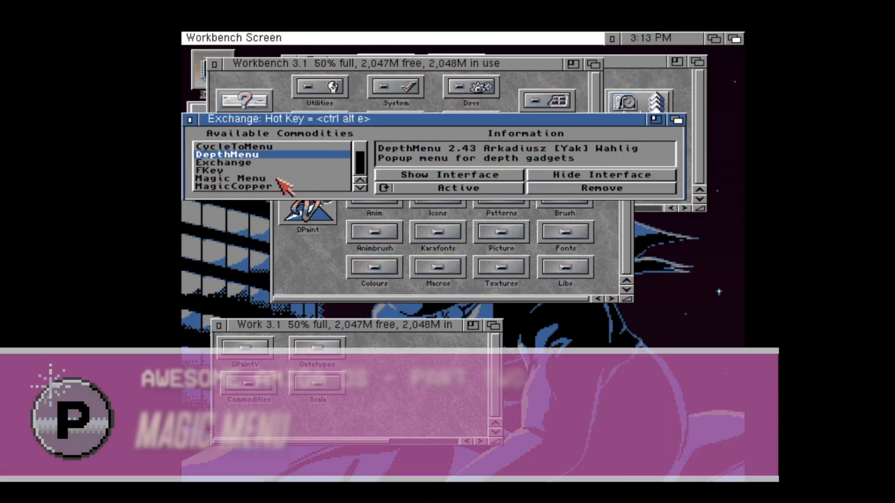
Step: Show Magic Menu's details in Exchange, rename Animbrush to Animbrushes, then cancel a second rename
click(231, 178)
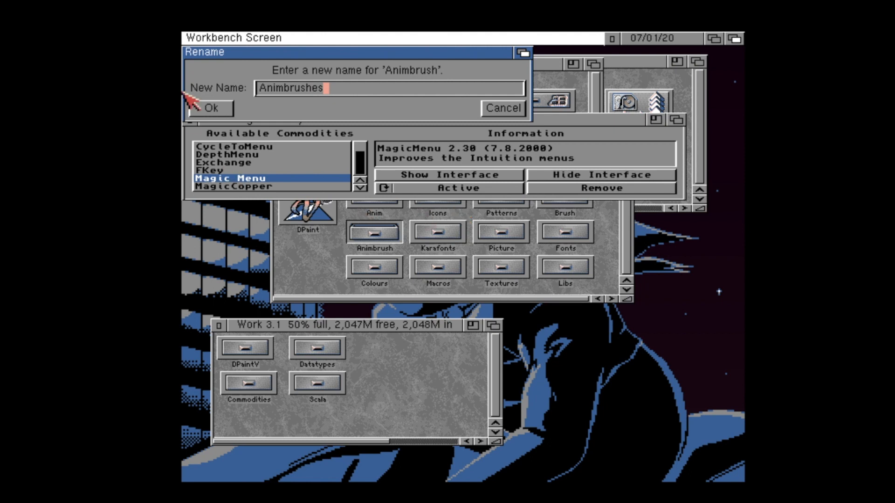
click(210, 108)
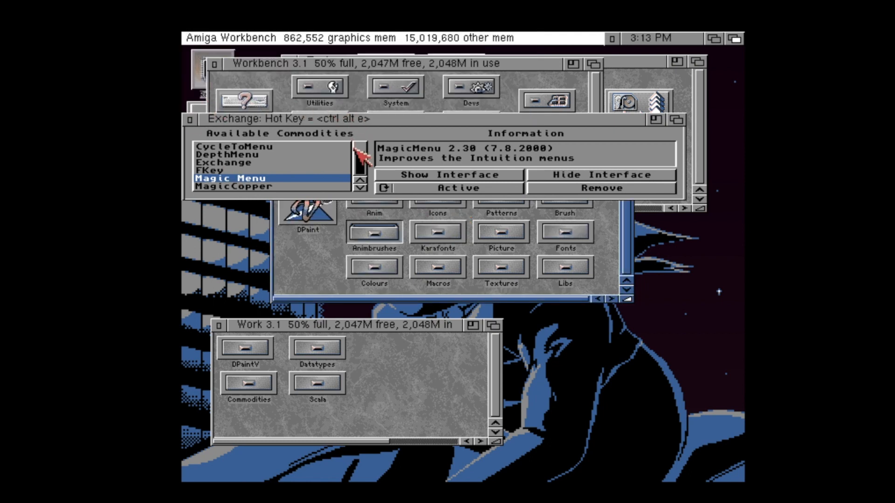
right_click(356, 233)
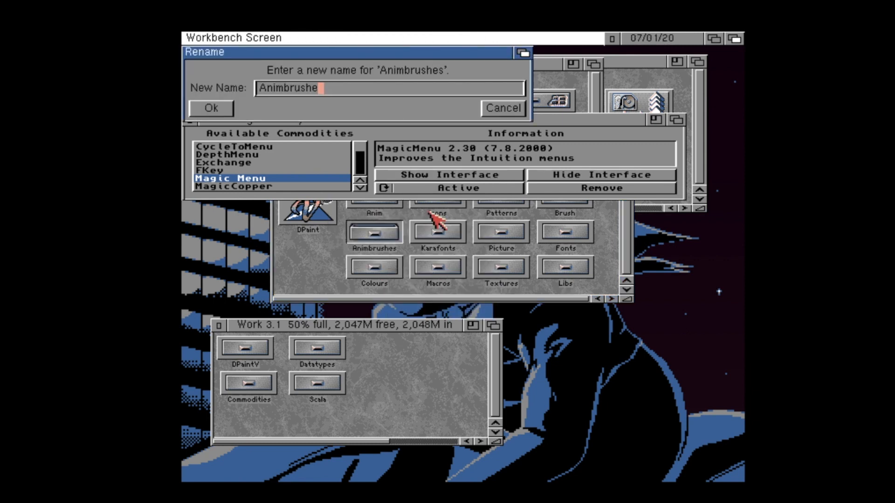
click(210, 107)
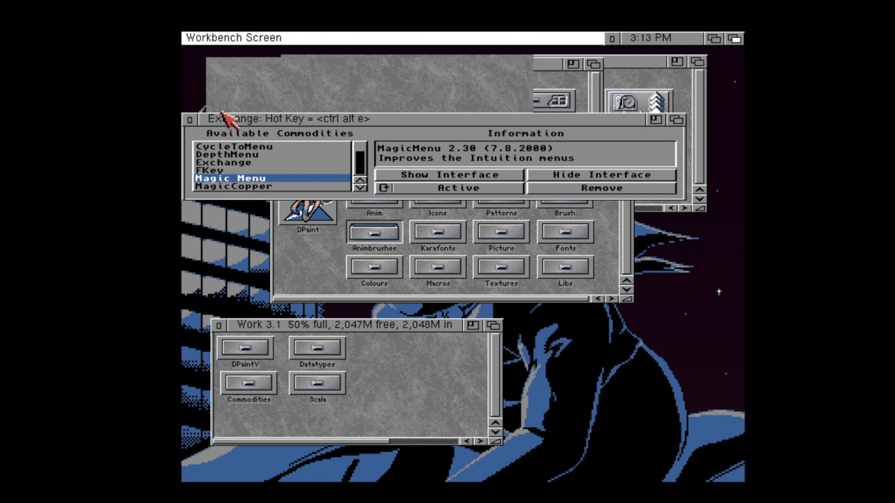
click(275, 38)
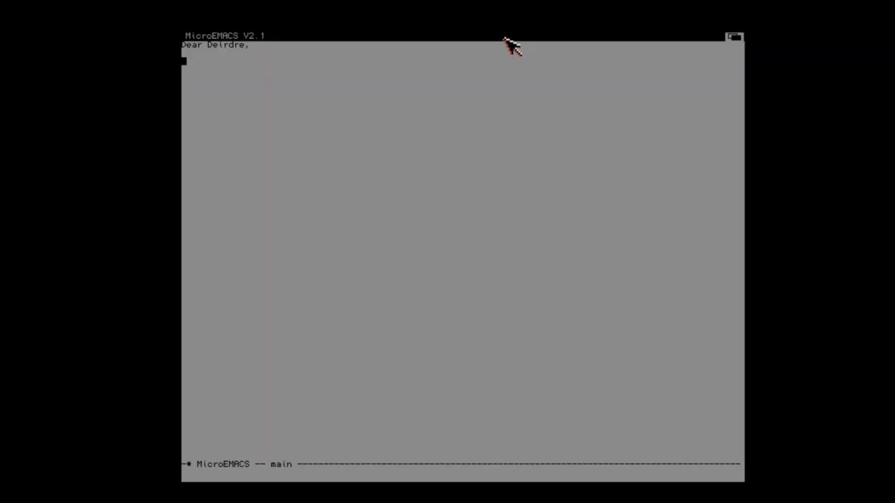
Step: Flip from DeluxePaint to MicroEMACS via DepthMenu's screen list, then back to Workbench
click(734, 36)
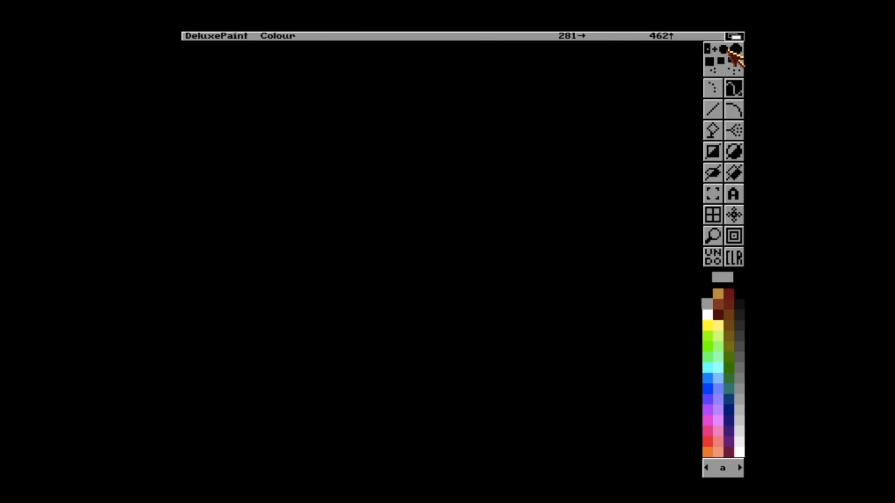
click(736, 36)
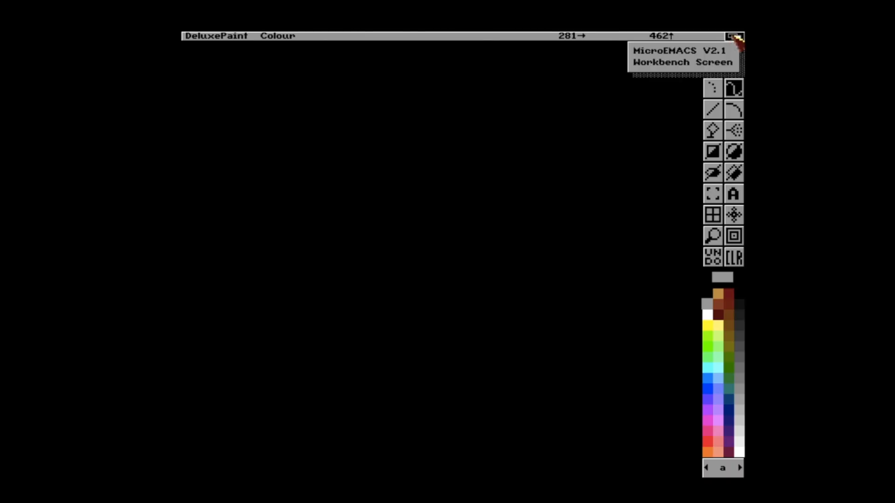
click(735, 36)
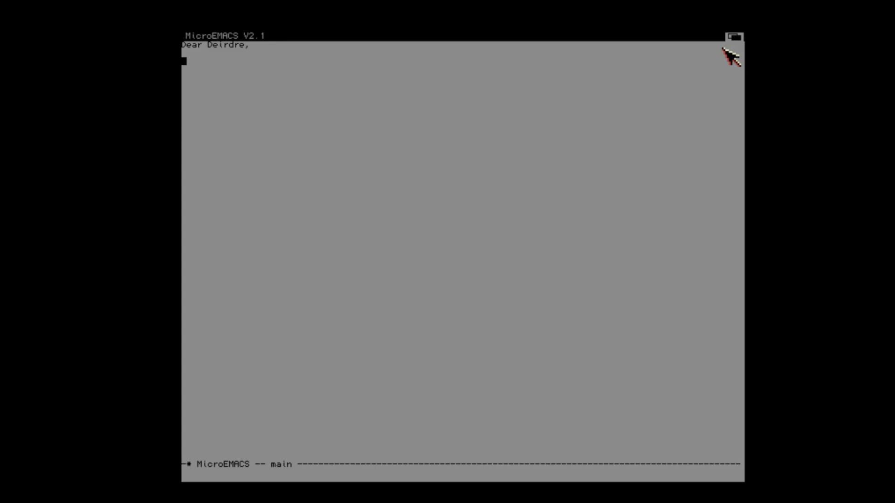
click(734, 36)
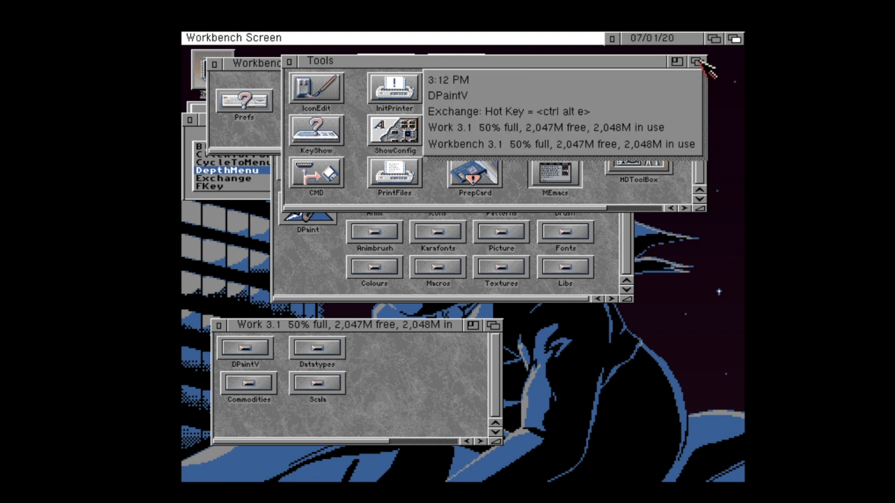
Step: Open DepthMenu's window list on the Tools depth gadget and bring Exchange forward
click(559, 127)
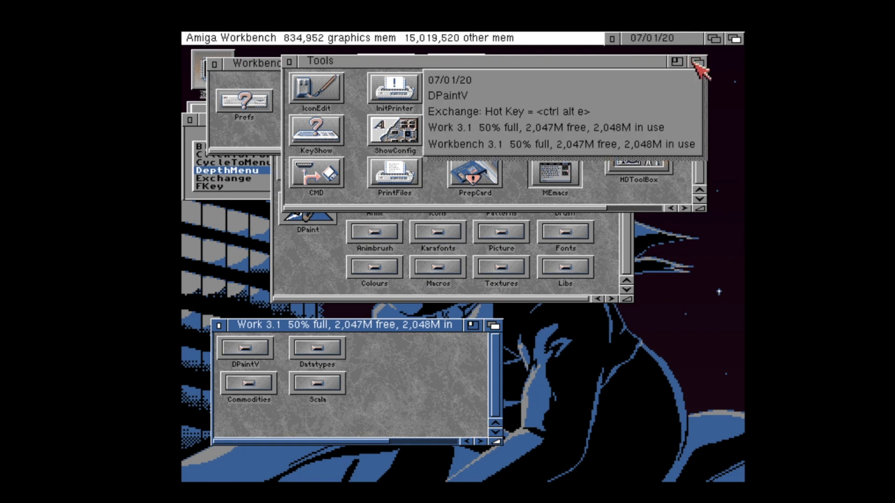
click(542, 112)
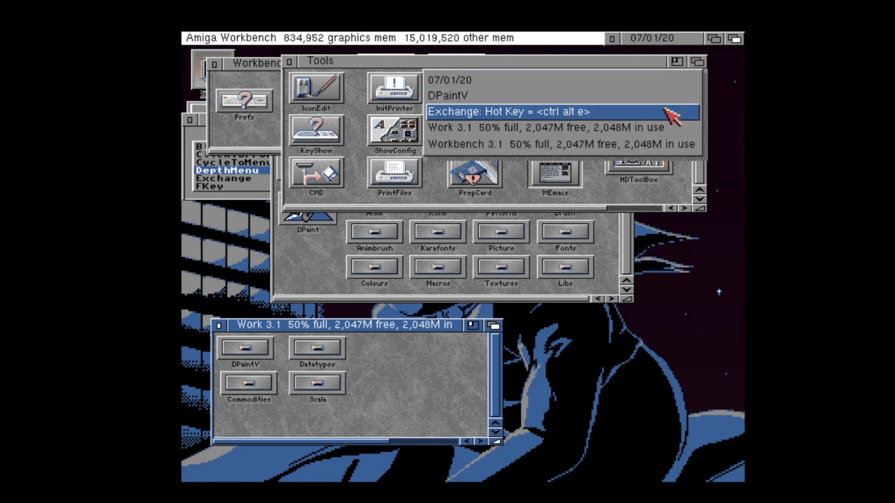